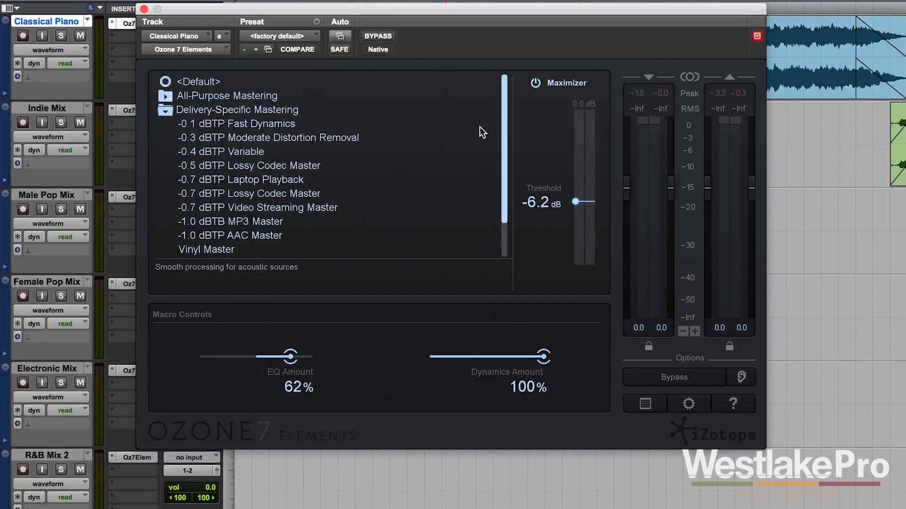
Collapse Delivery-Specific Mastering so Signature Presets shows Greg Calbi Mastering Presets.
click(165, 110)
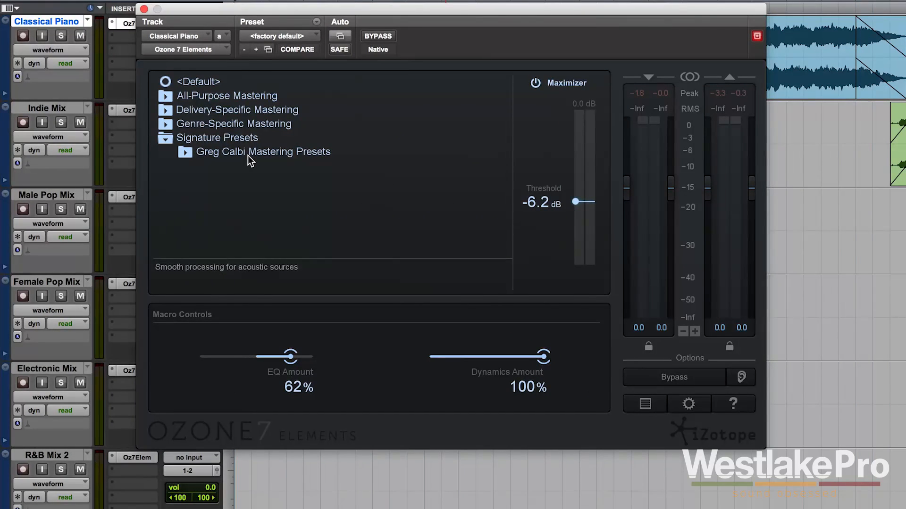
mouse_move(299, 94)
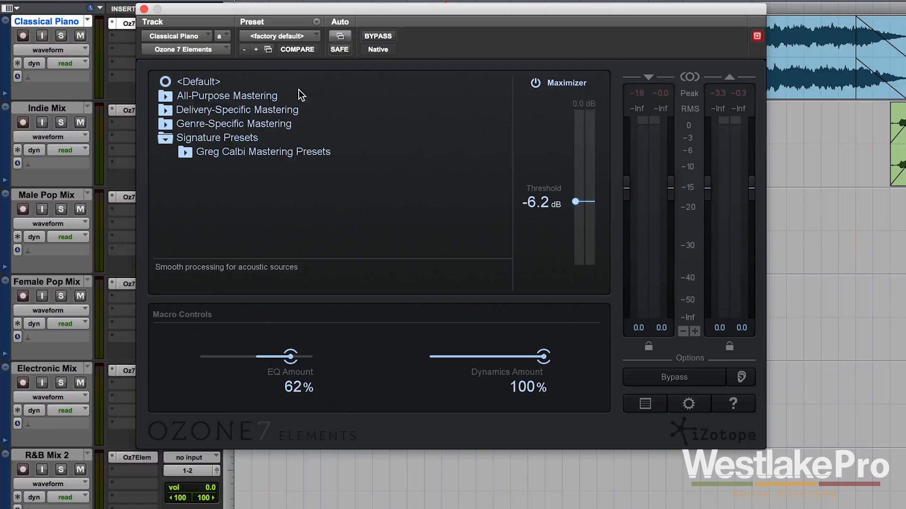
mouse_move(259, 185)
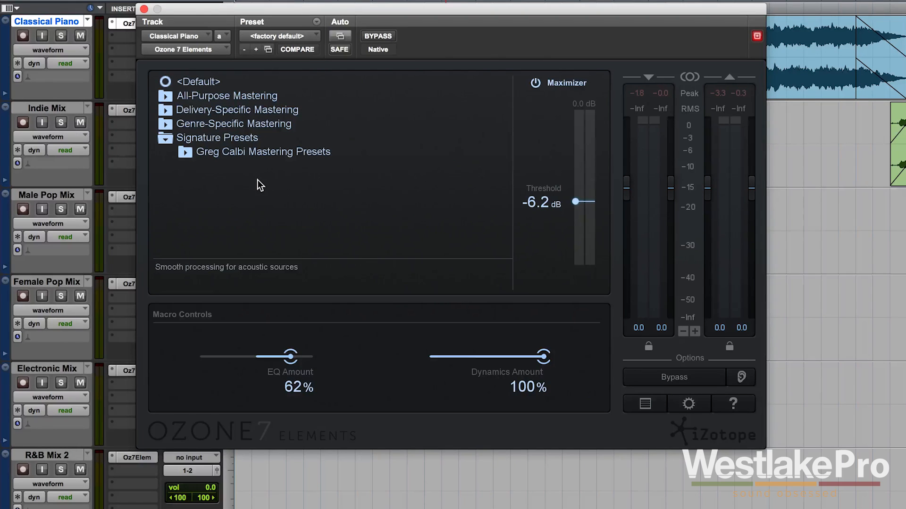
Expand All-Purpose Mastering and audition the Adaptive Dynamics and Added Focus presets.
click(165, 95)
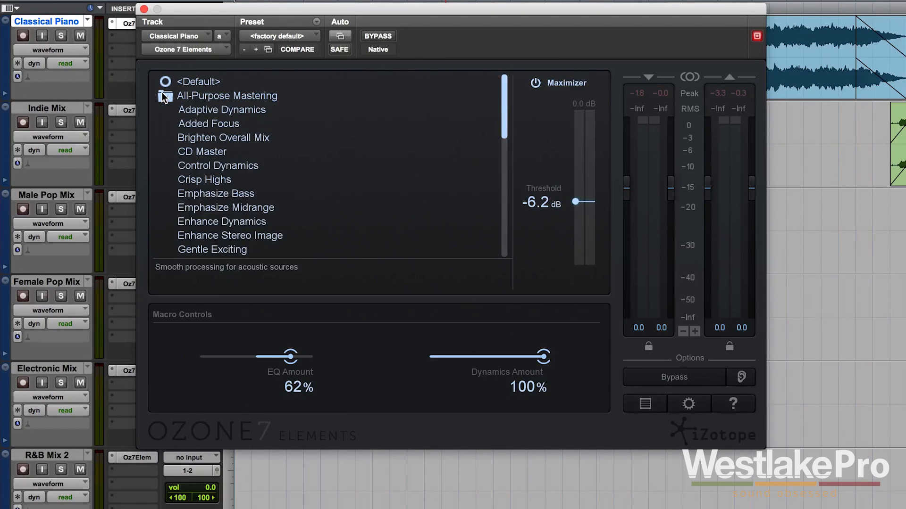
mouse_move(221, 122)
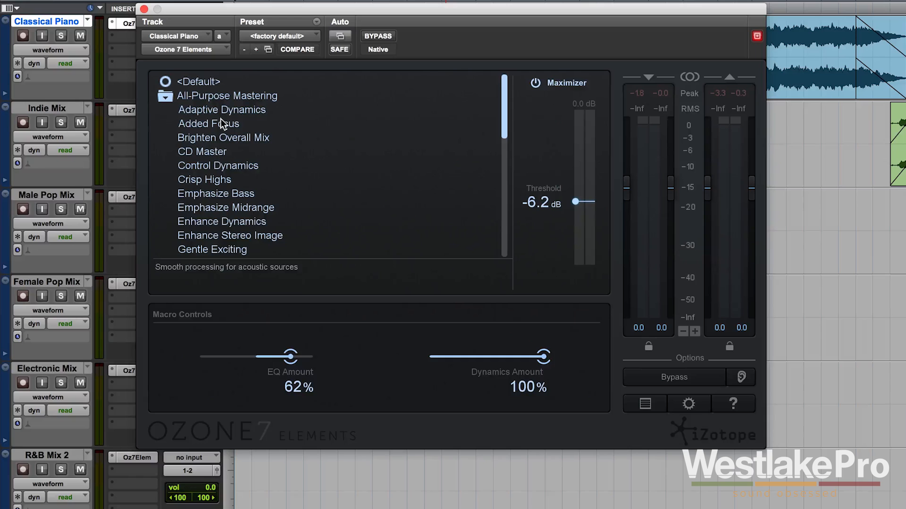
click(165, 95)
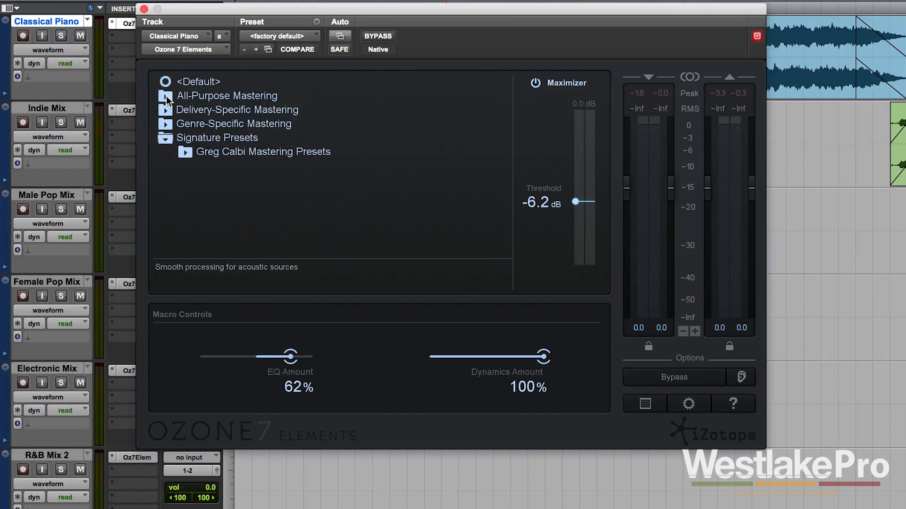
click(166, 95)
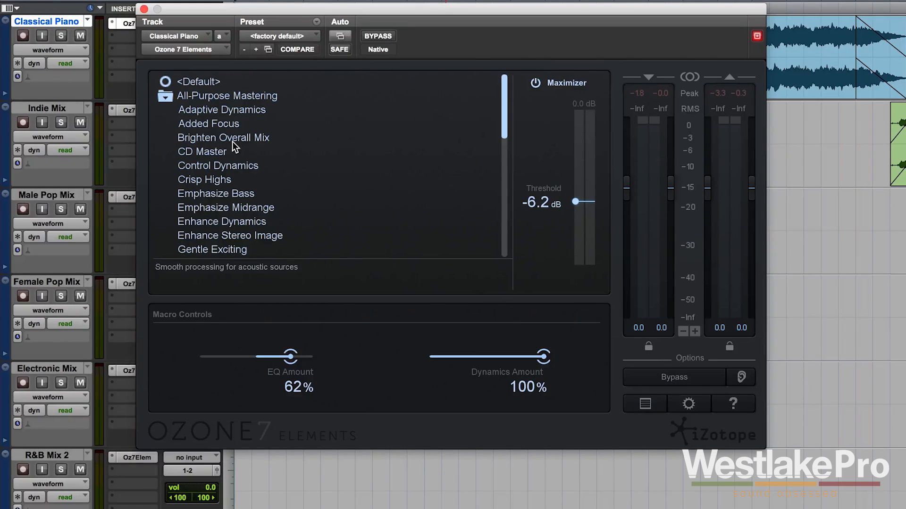
click(221, 110)
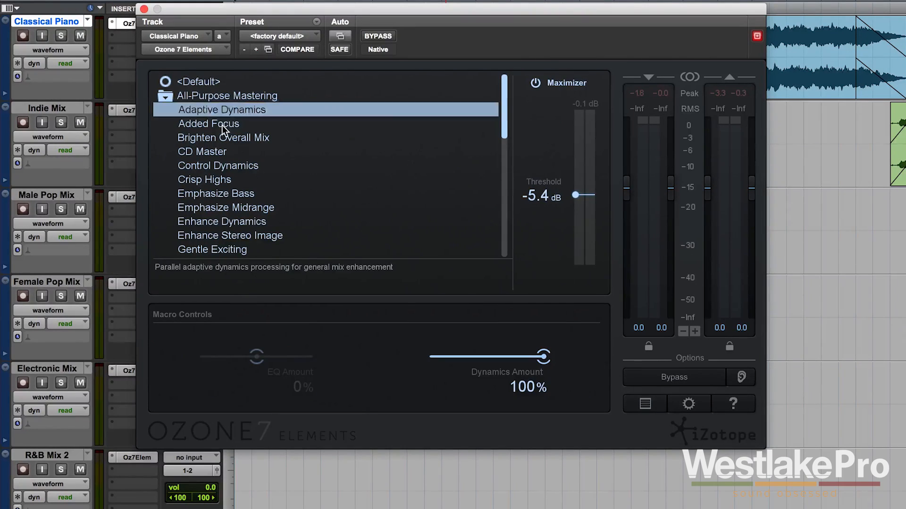
click(209, 124)
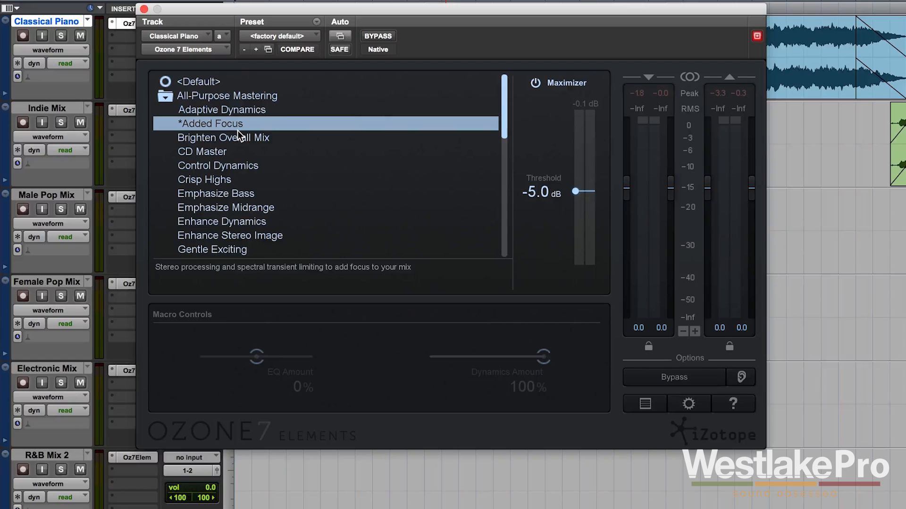
mouse_move(258, 350)
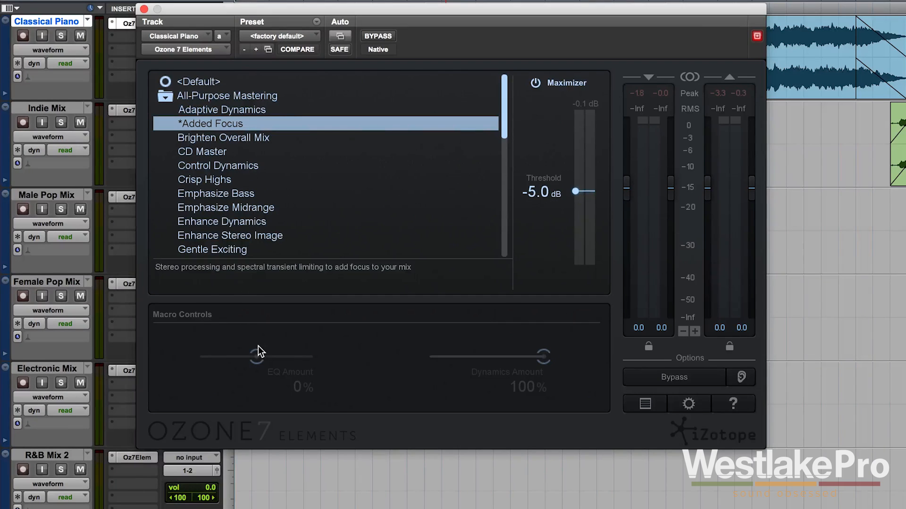
mouse_move(221, 161)
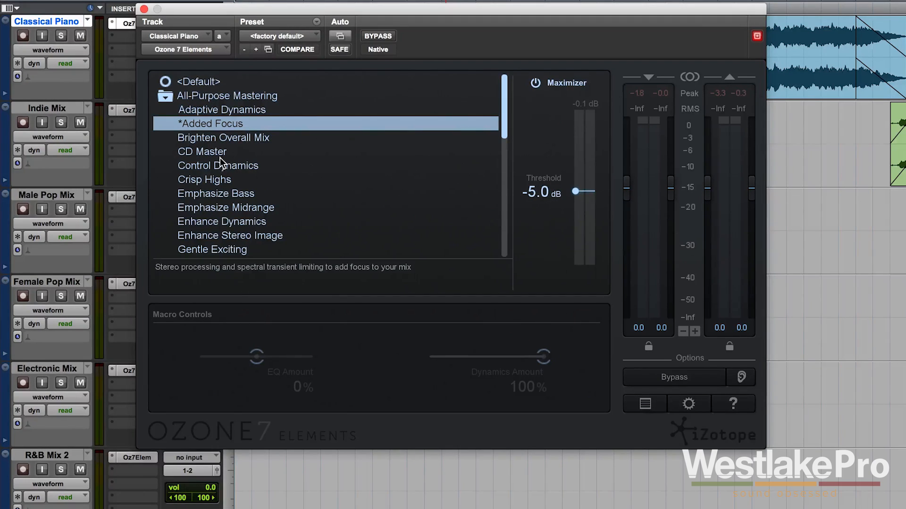
Audition the CD Master, Control Dynamics, Enhance Dynamics and Gentle Exciting presets.
click(218, 152)
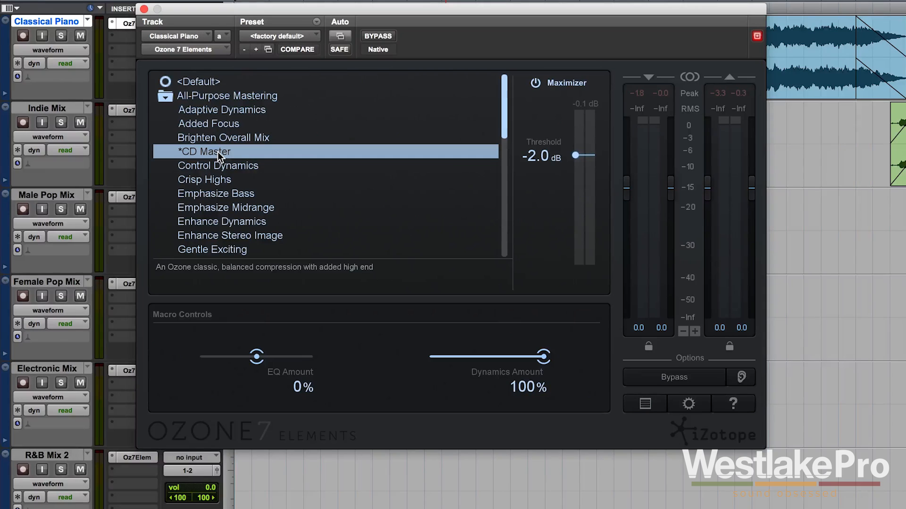
click(220, 166)
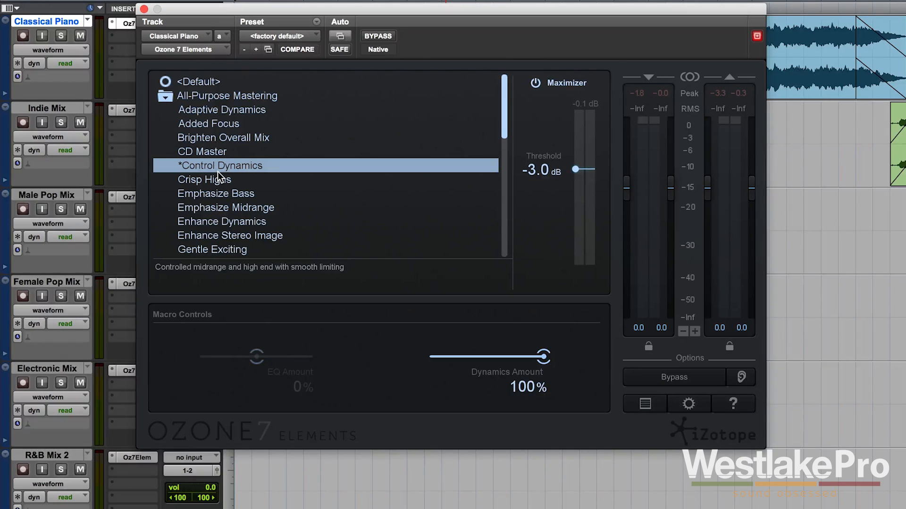
click(216, 193)
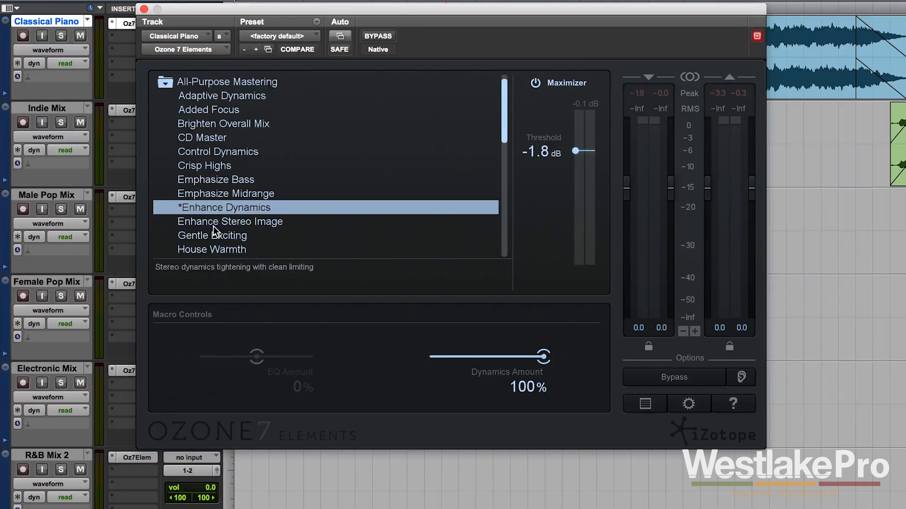
click(211, 235)
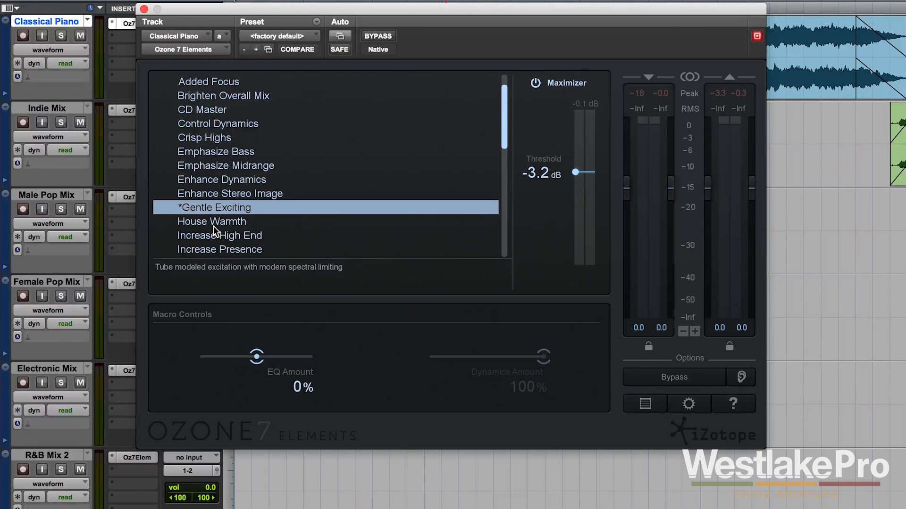
Revisit Adaptive Dynamics, settle on Enhance Dynamics, and collapse All-Purpose Mastering.
scroll(up, 3)
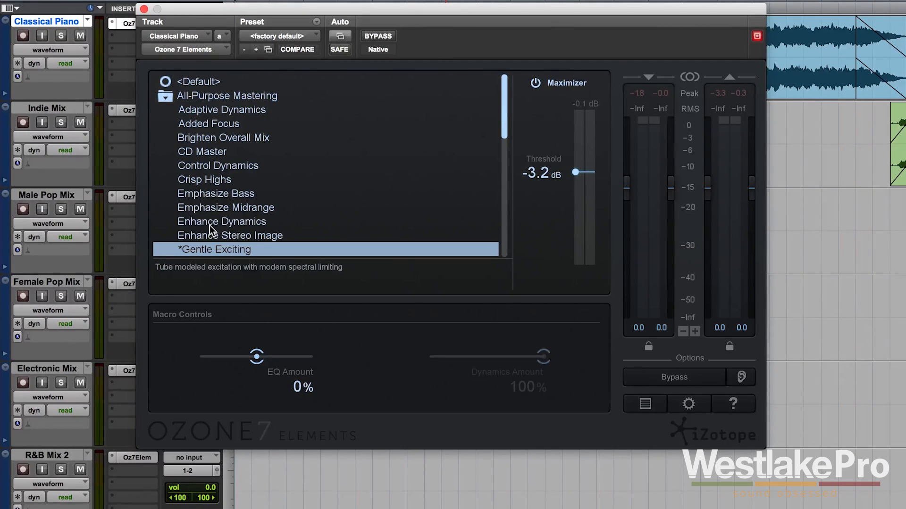
click(226, 110)
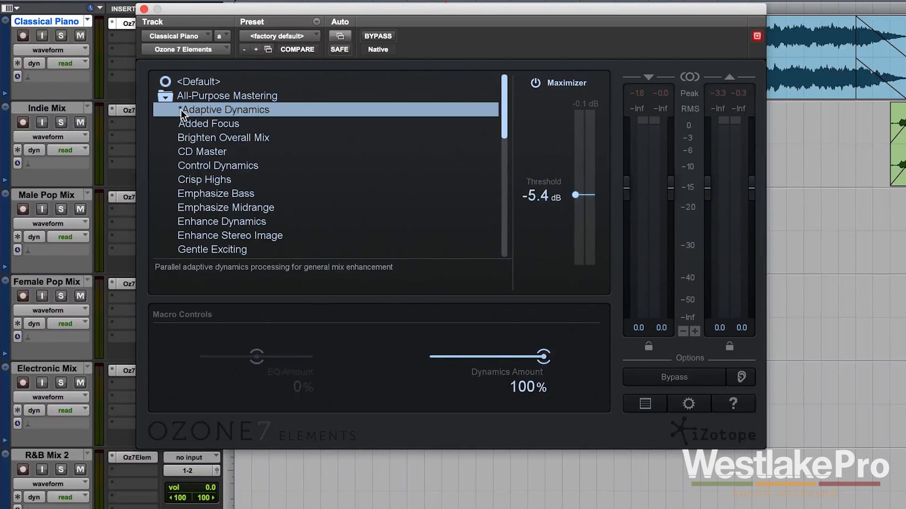
mouse_move(193, 114)
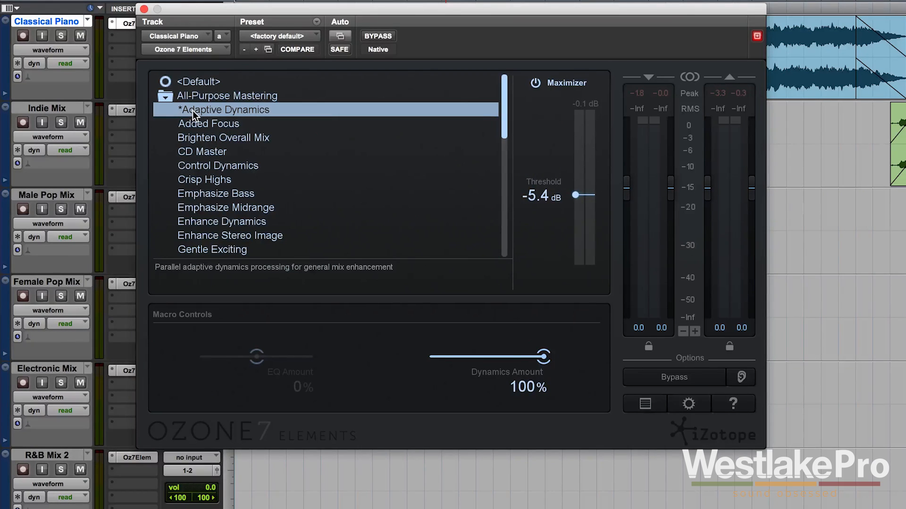
mouse_move(214, 149)
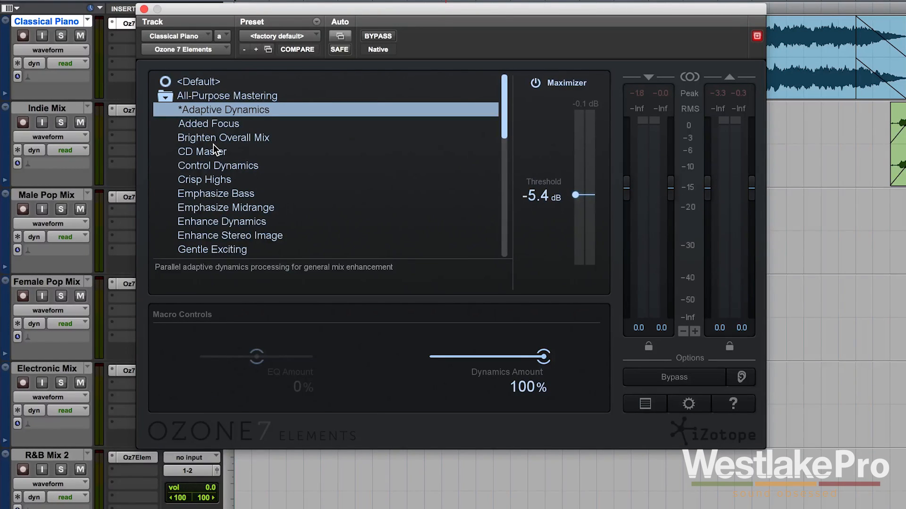
click(224, 137)
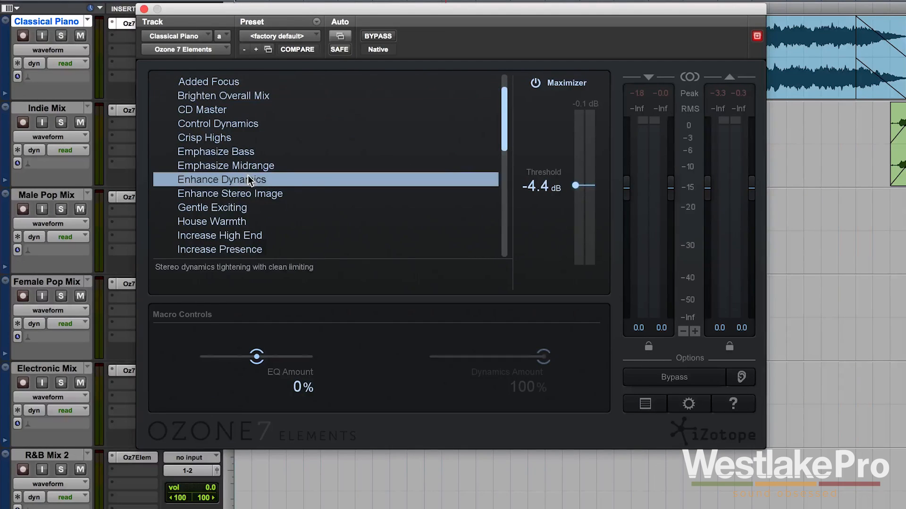
click(228, 179)
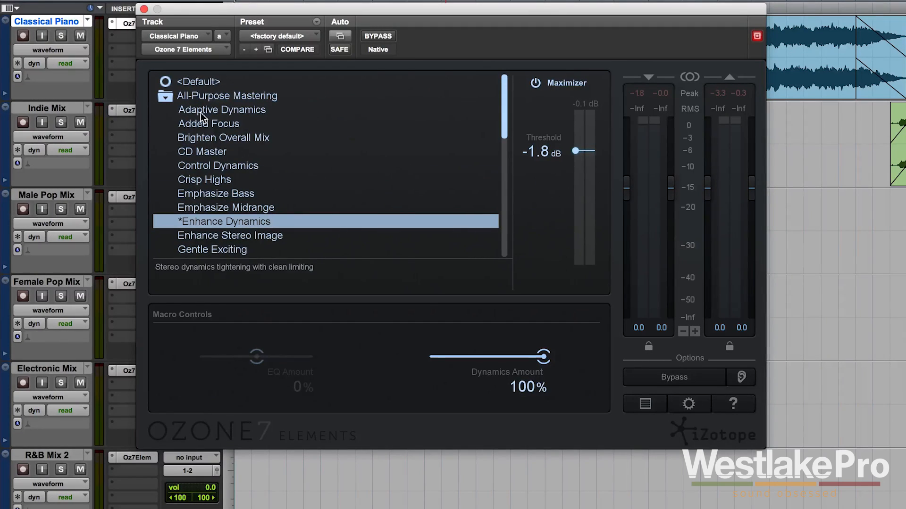
click(165, 95)
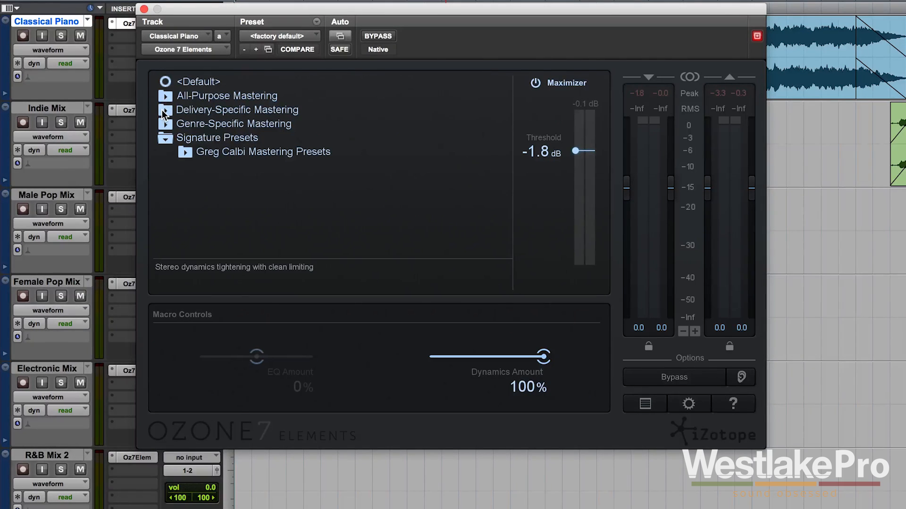
Expand Delivery-Specific Mastering, then the Signature Presets folder showing Greg Calbi Mastering Presets.
click(165, 110)
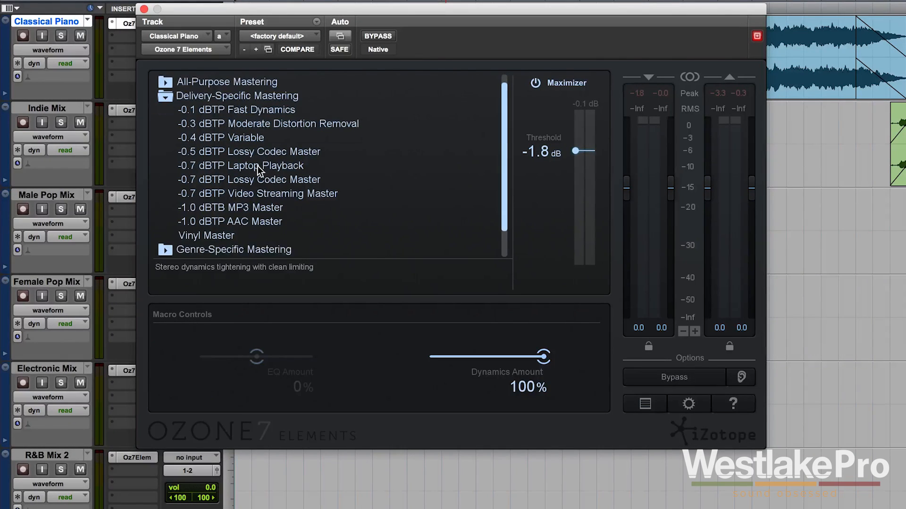
mouse_move(219, 144)
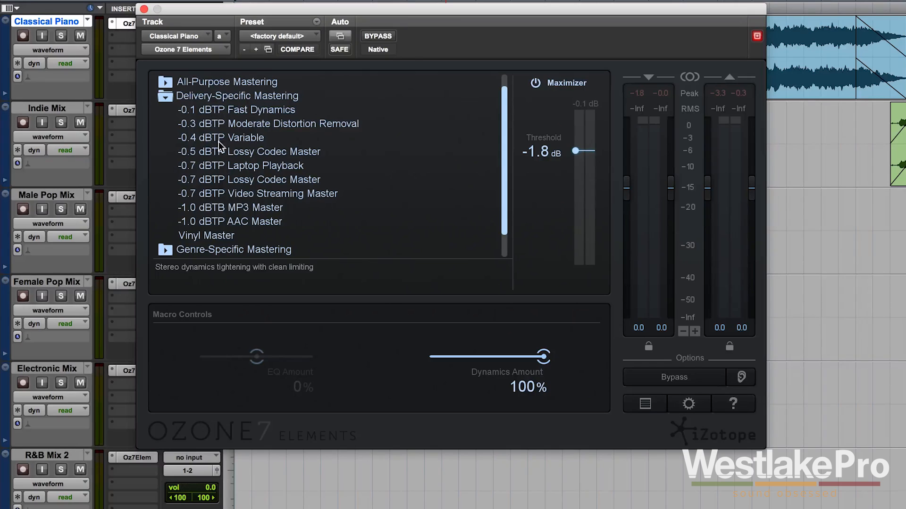
mouse_move(212, 128)
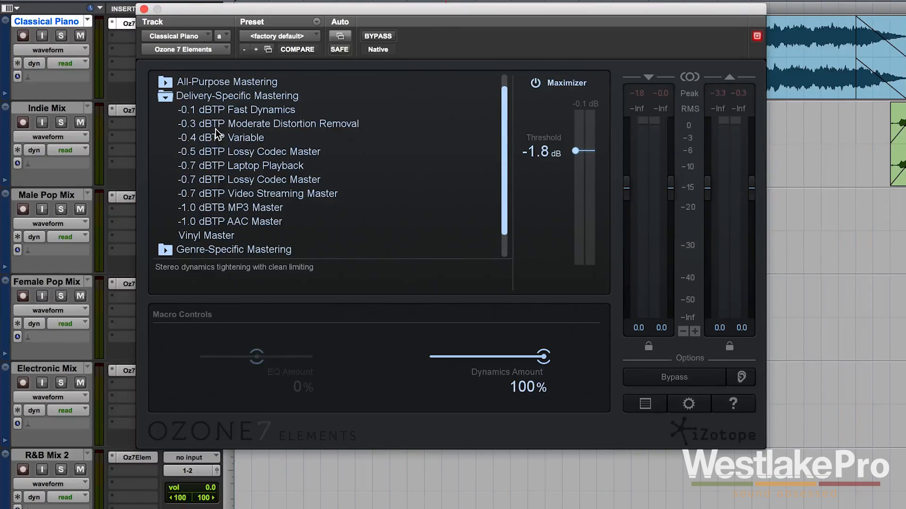
mouse_move(213, 241)
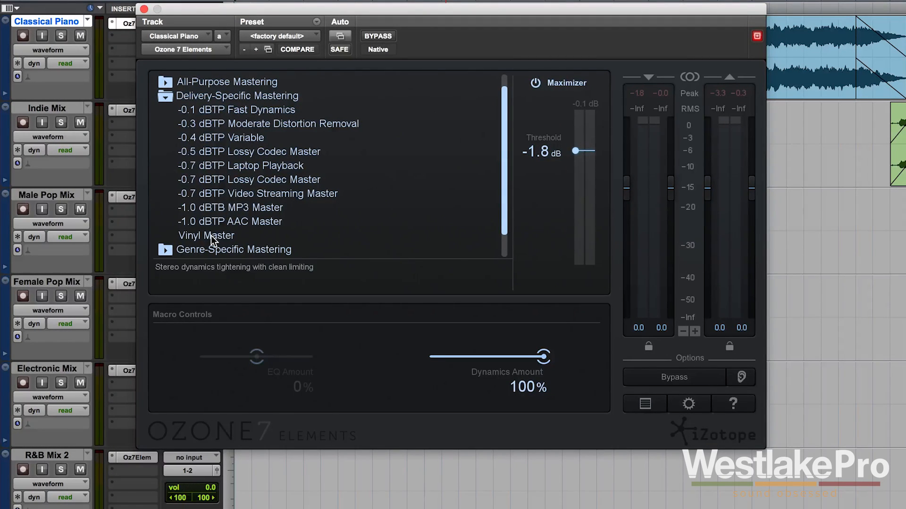
mouse_move(209, 234)
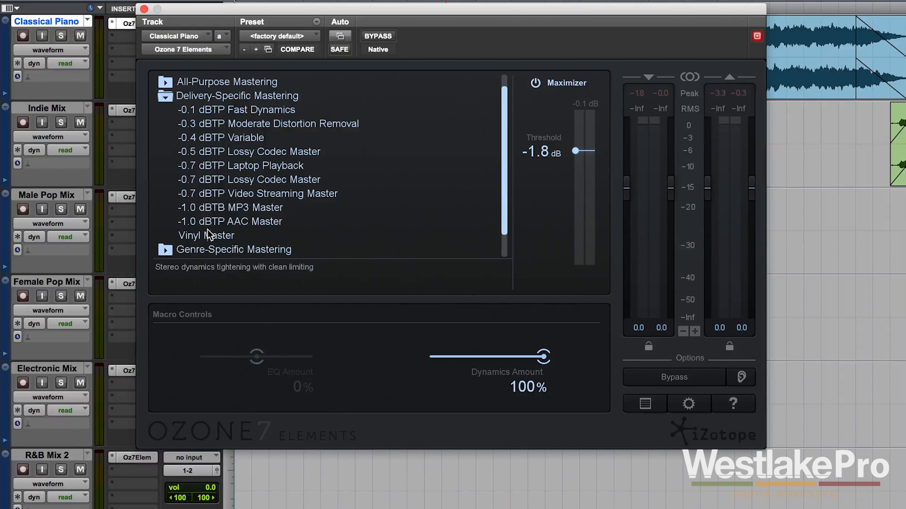
click(166, 95)
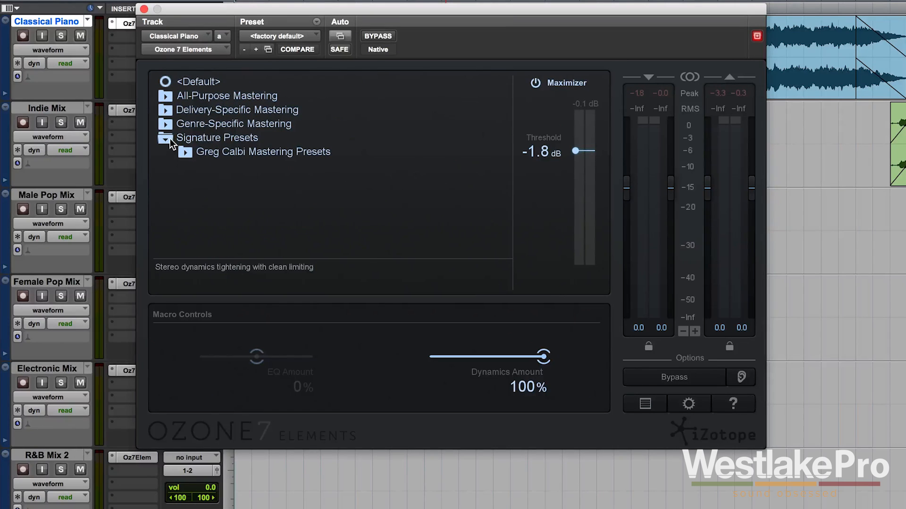
click(165, 123)
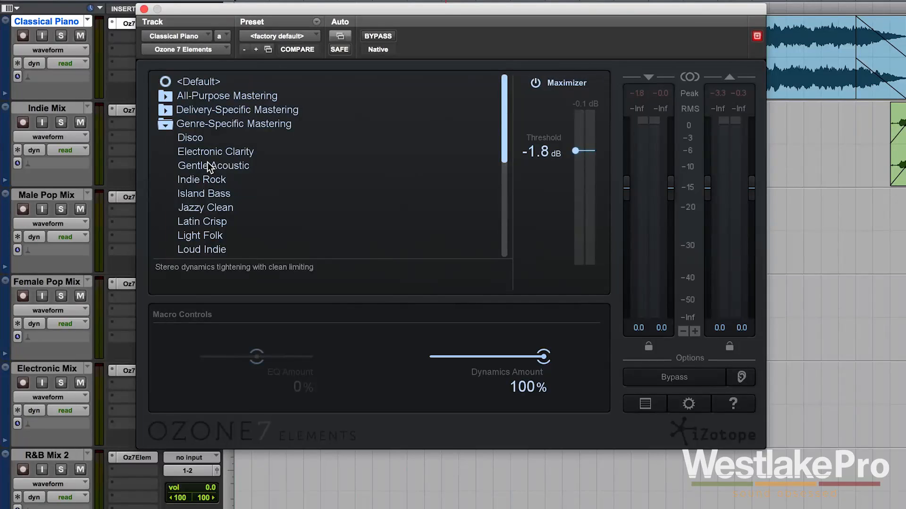
scroll(down, 3)
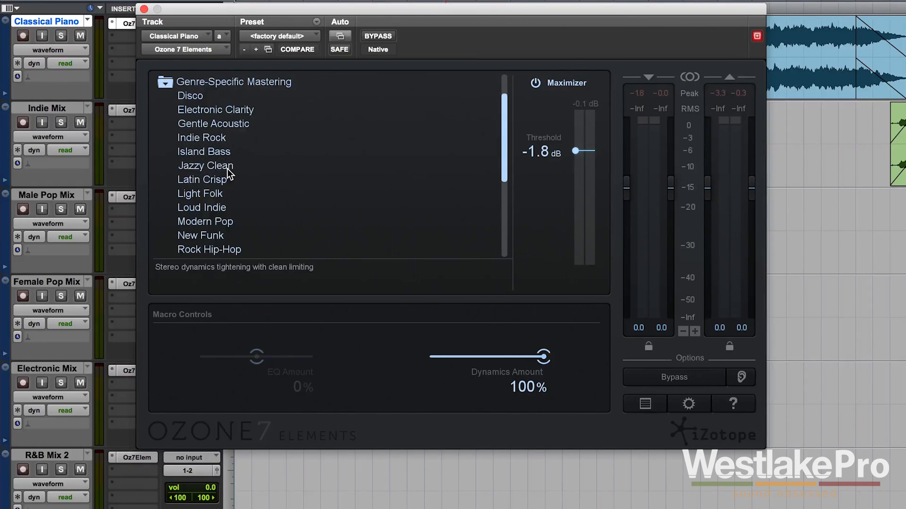
scroll(down, 3)
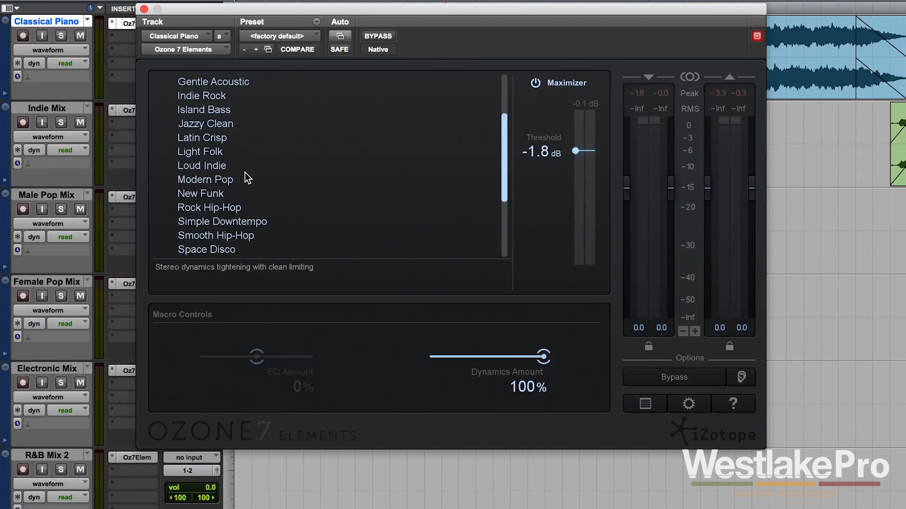
scroll(down, 3)
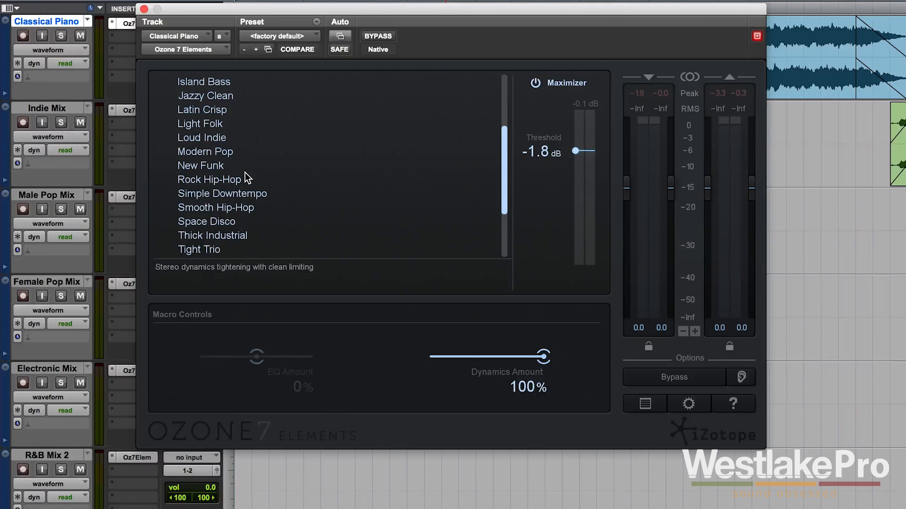
mouse_move(216, 171)
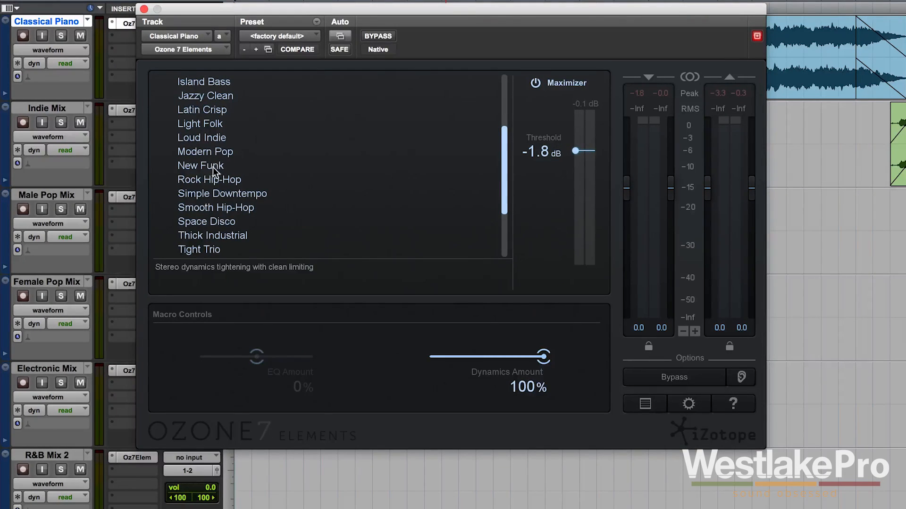
mouse_move(208, 206)
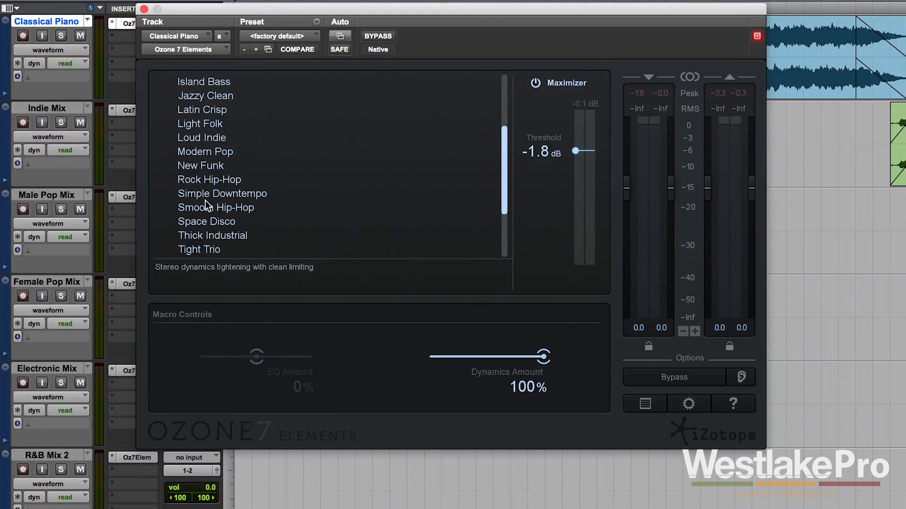
scroll(down, 3)
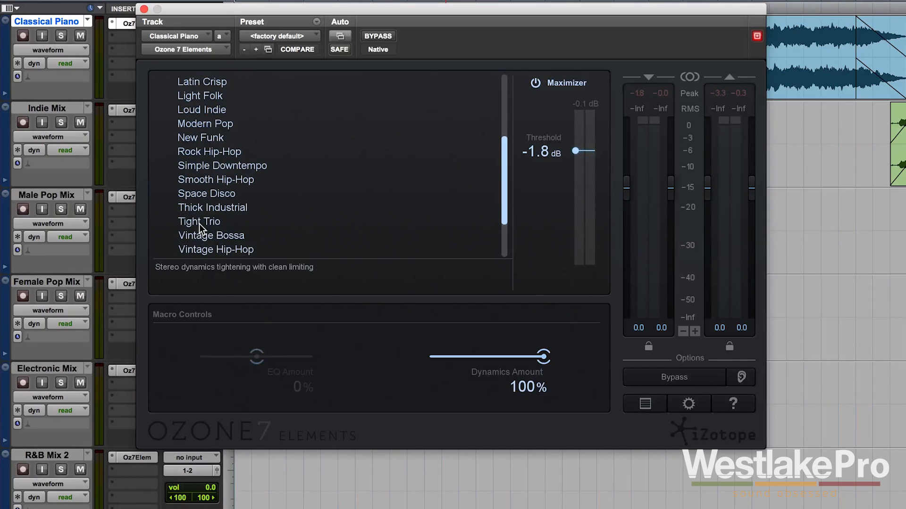
scroll(down, 3)
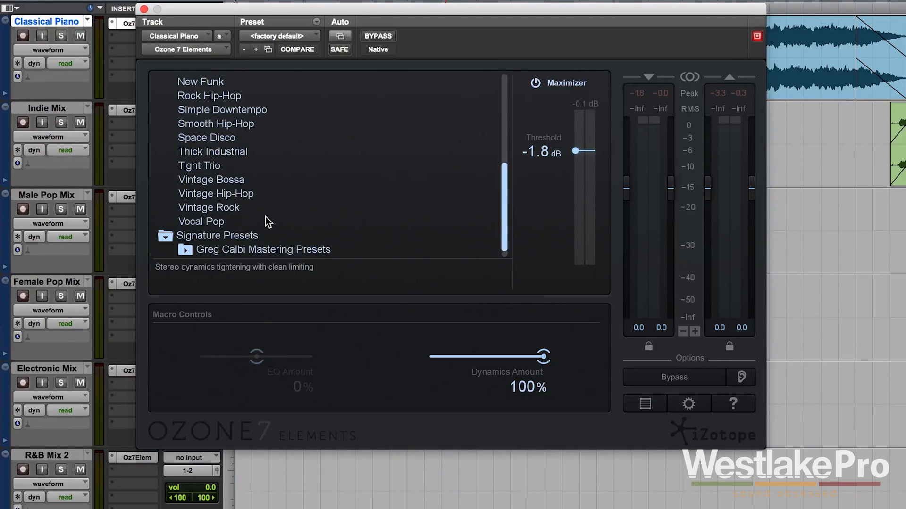
scroll(up, 3)
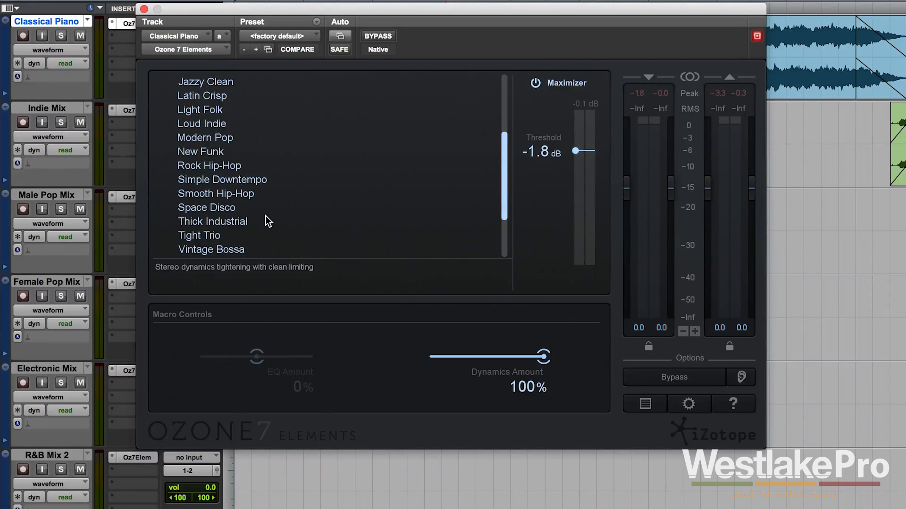
scroll(down, 3)
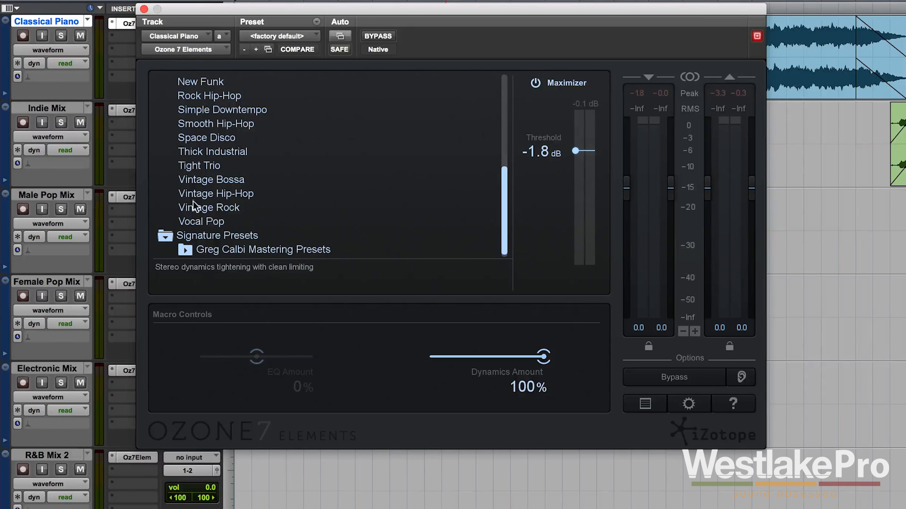
scroll(up, 3)
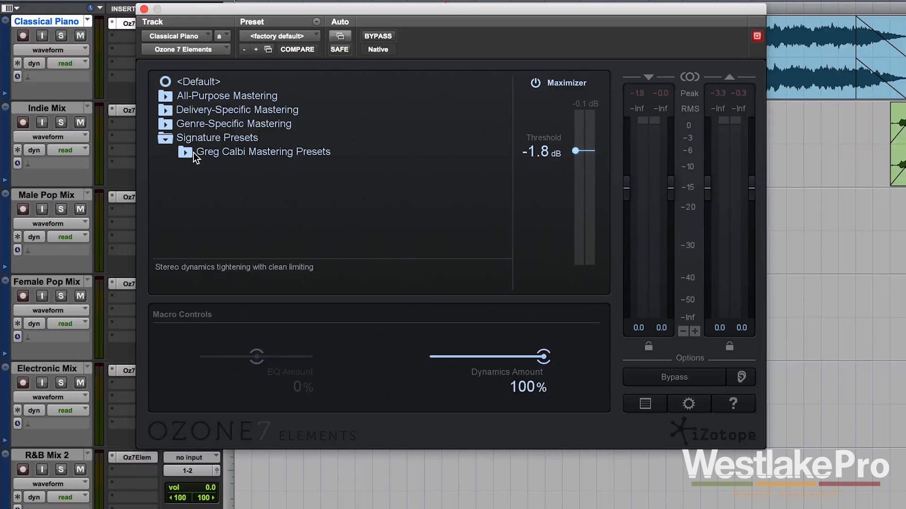
Browse the Greg Calbi Mastering Presets list, then collapse Signature Presets.
click(185, 151)
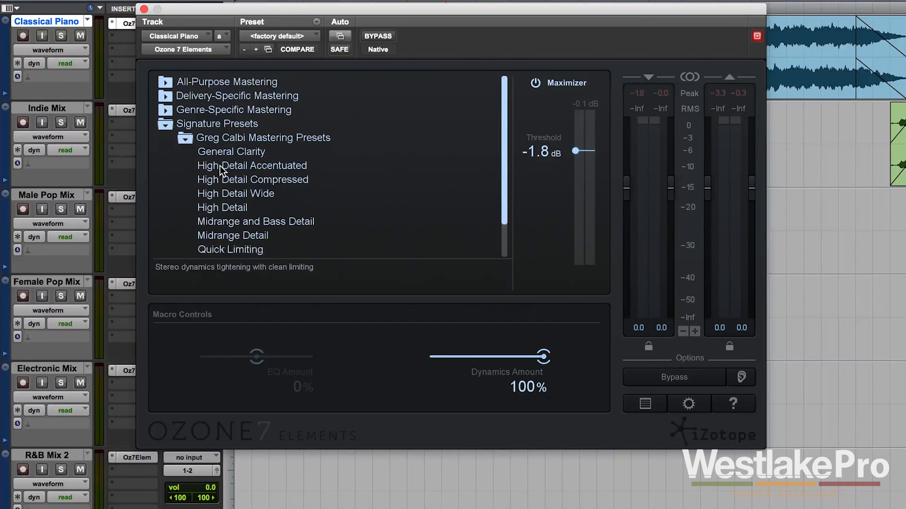
scroll(up, 3)
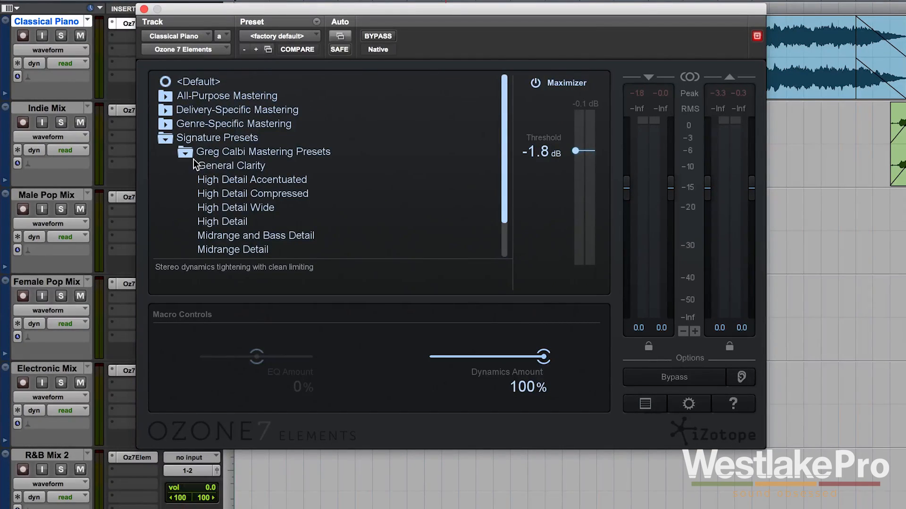
click(185, 152)
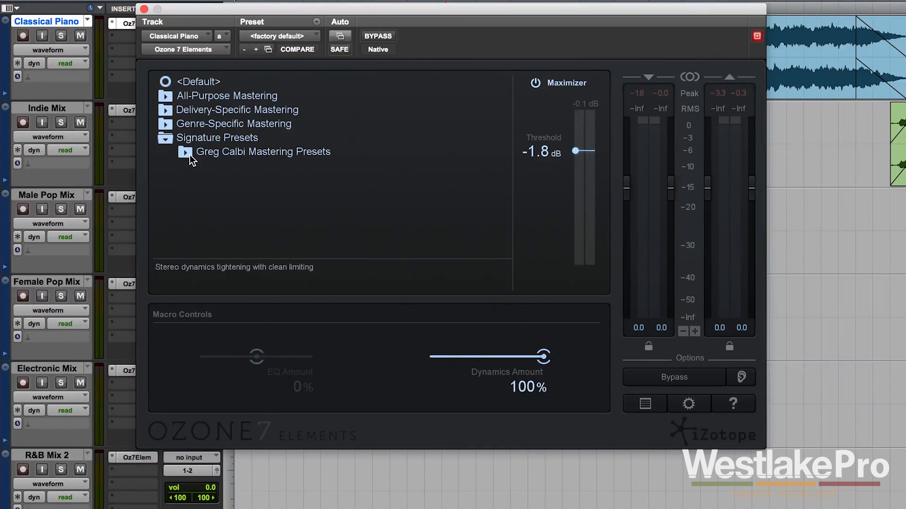
mouse_move(188, 145)
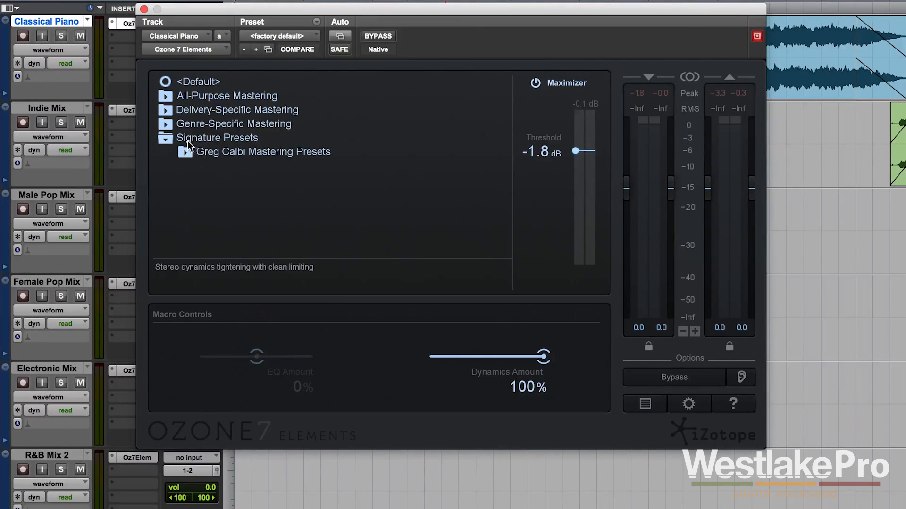
click(185, 152)
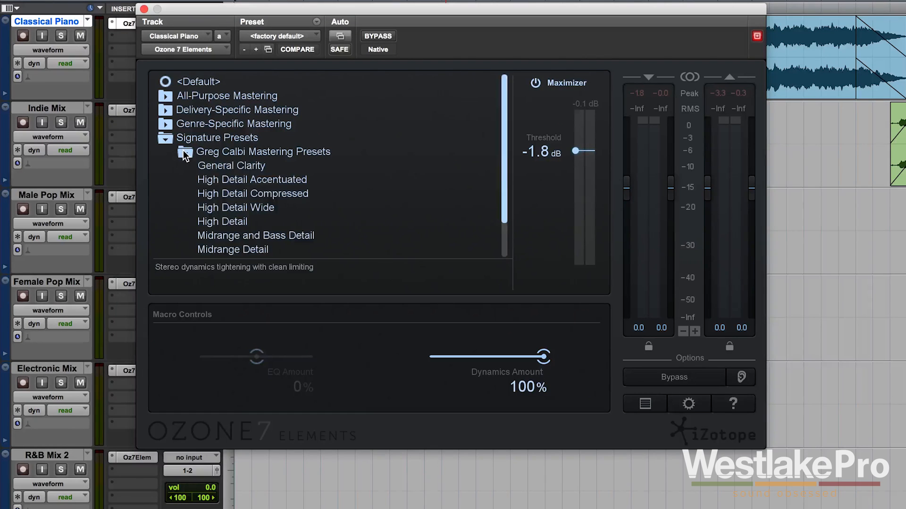
scroll(down, 3)
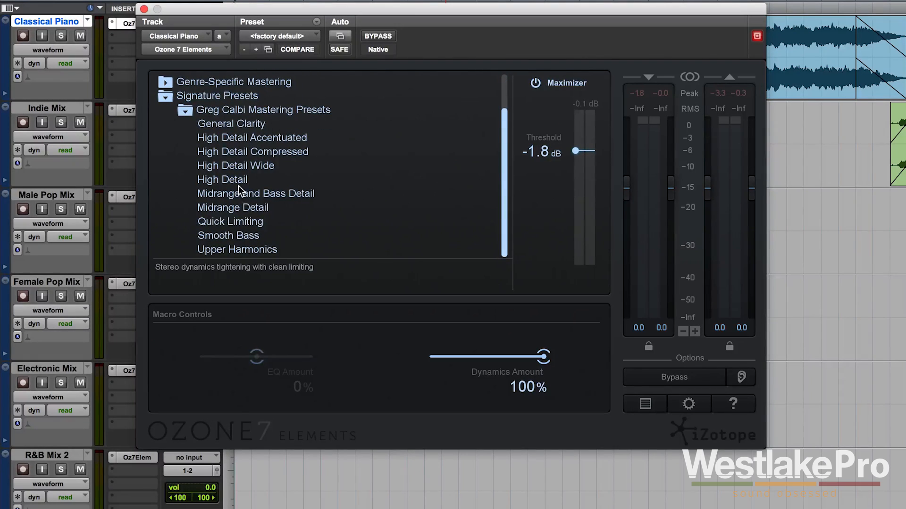
mouse_move(218, 234)
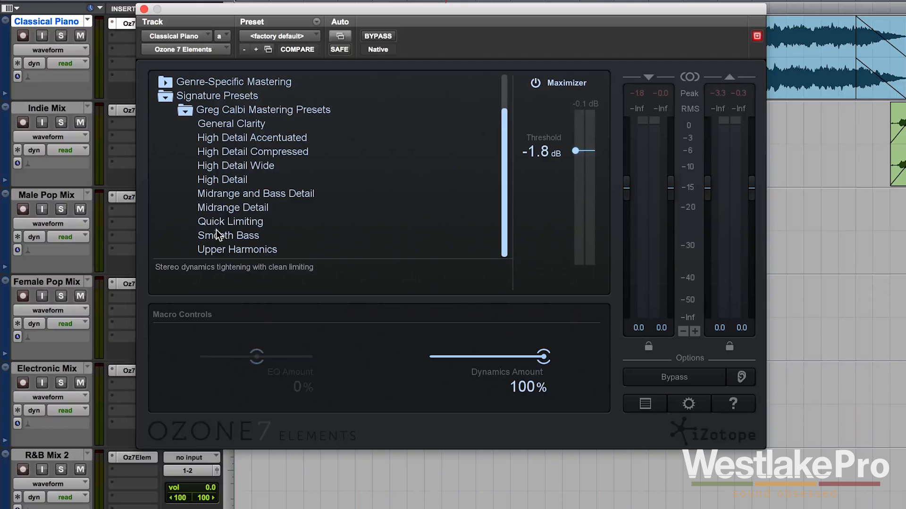
click(165, 96)
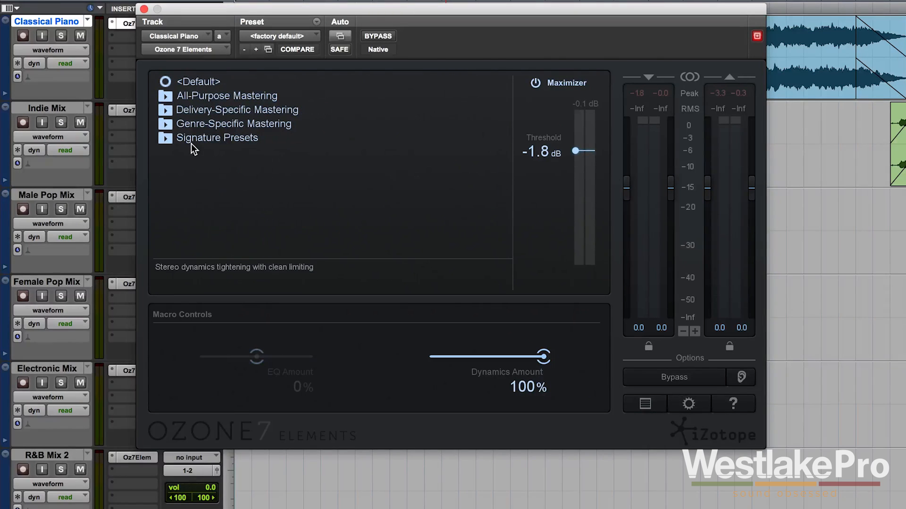
mouse_move(317, 129)
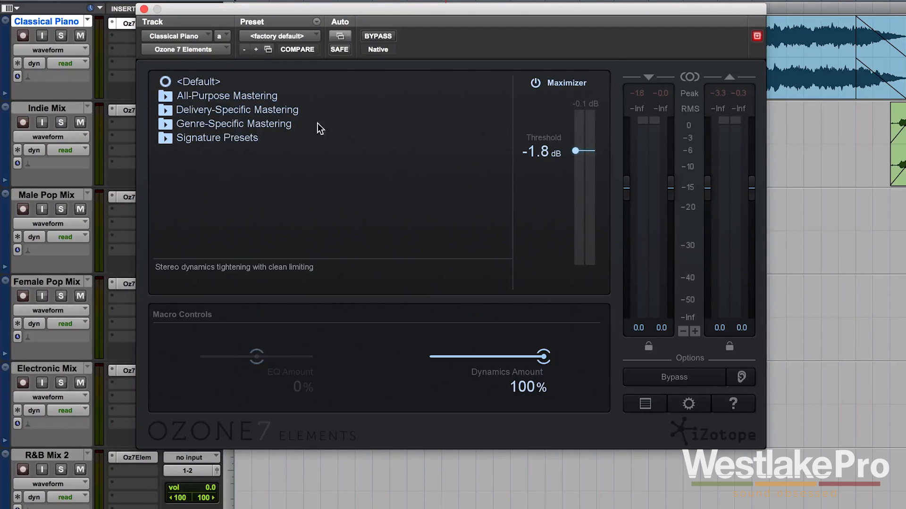
mouse_move(262, 172)
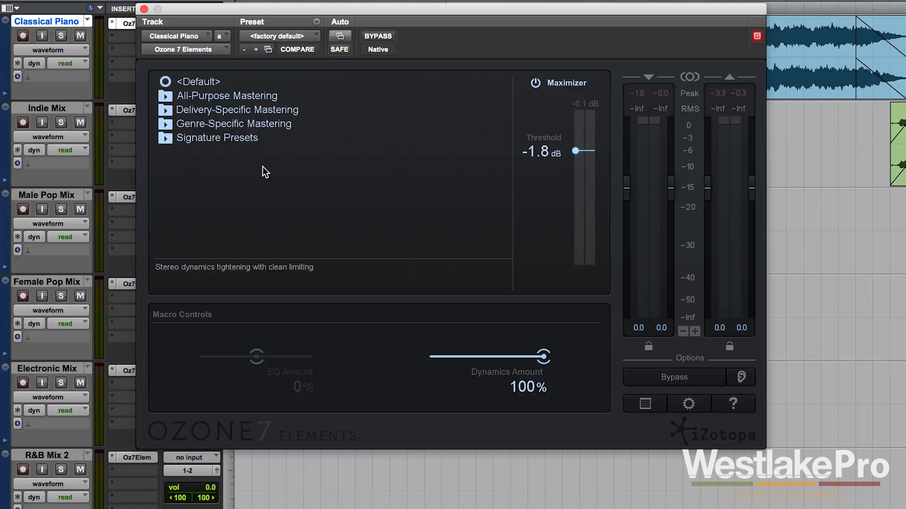
mouse_move(519, 131)
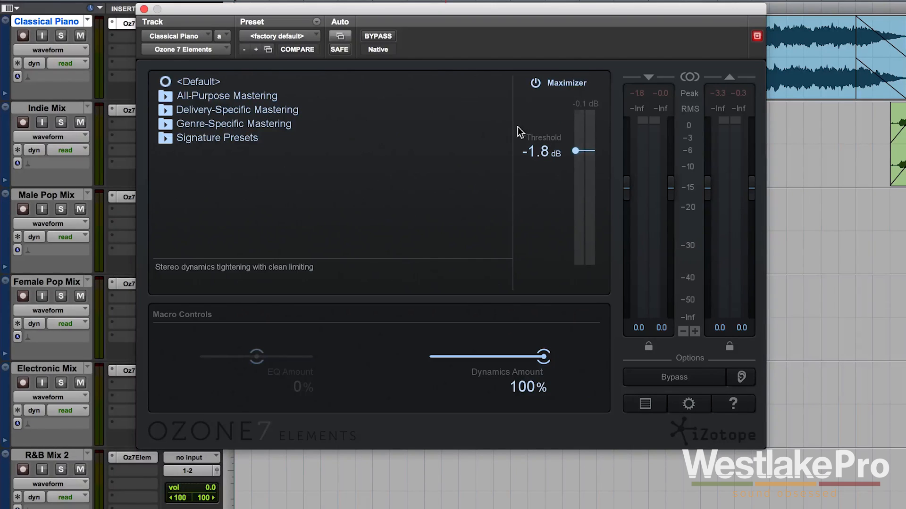
mouse_move(538, 90)
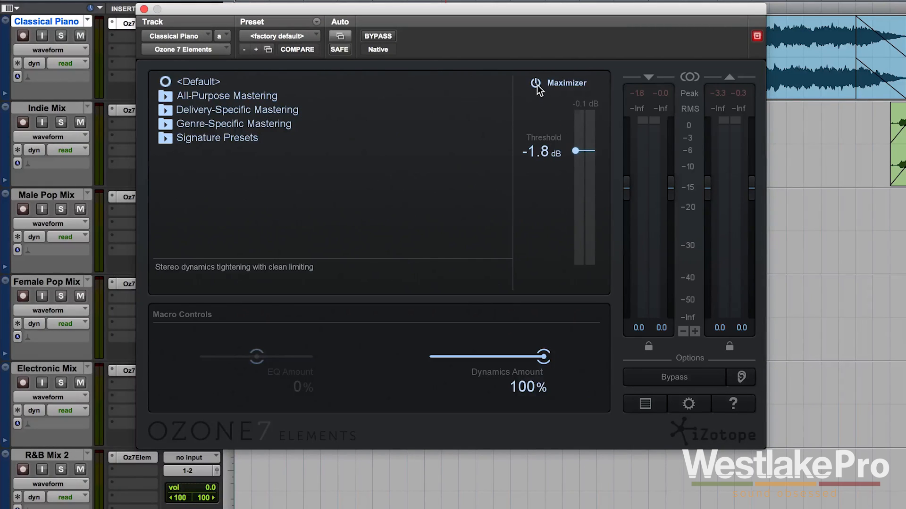
Audition Enhance Stereo Image and Control Dynamics, ending on Emphasize Bass at -3.3 dB threshold.
click(534, 83)
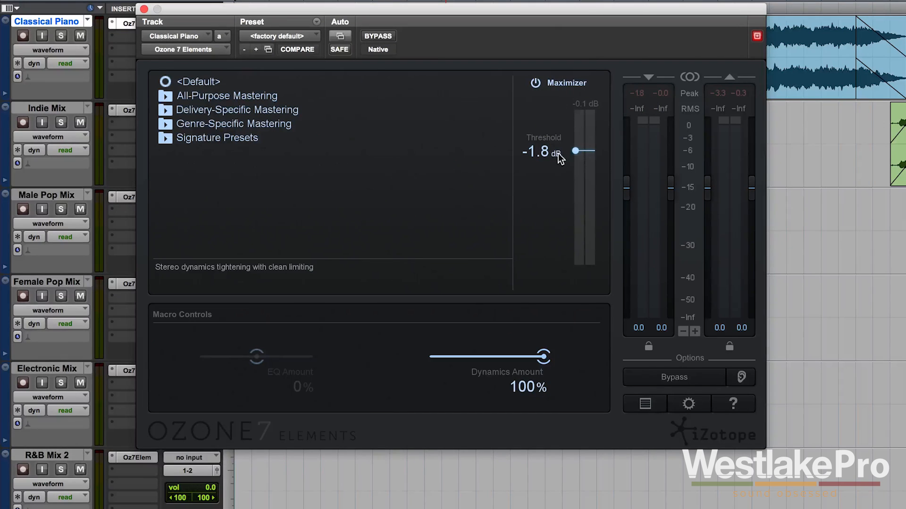
mouse_move(578, 159)
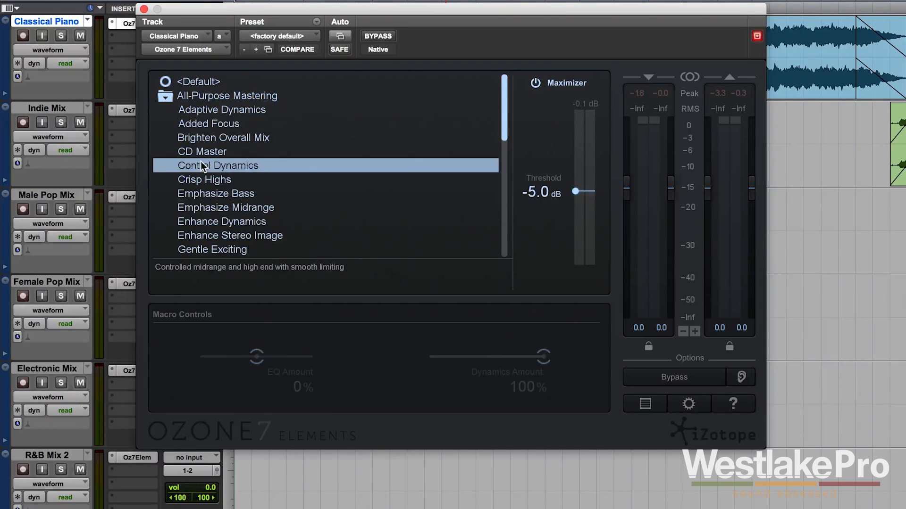
click(230, 235)
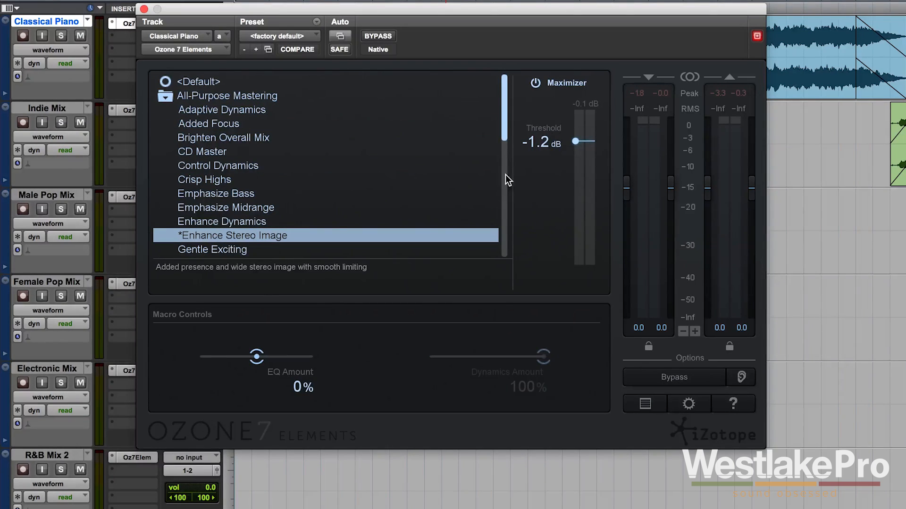
mouse_move(241, 168)
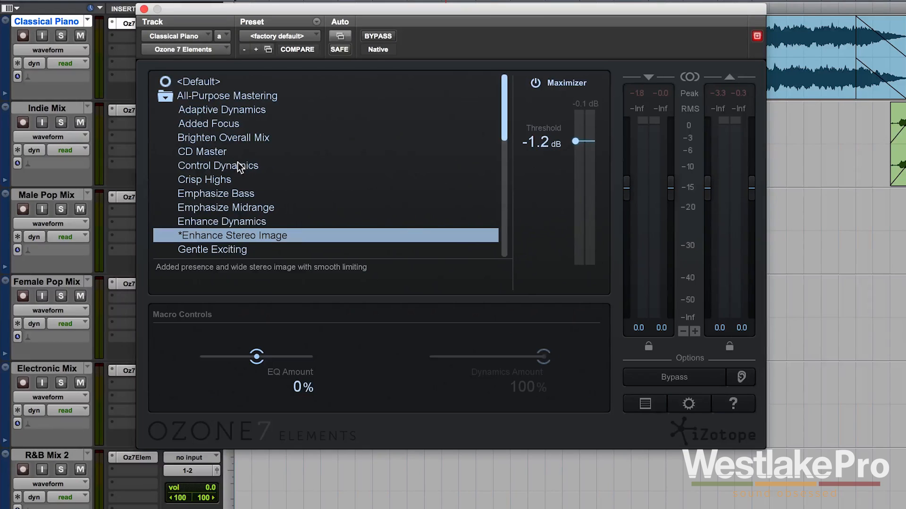
click(216, 193)
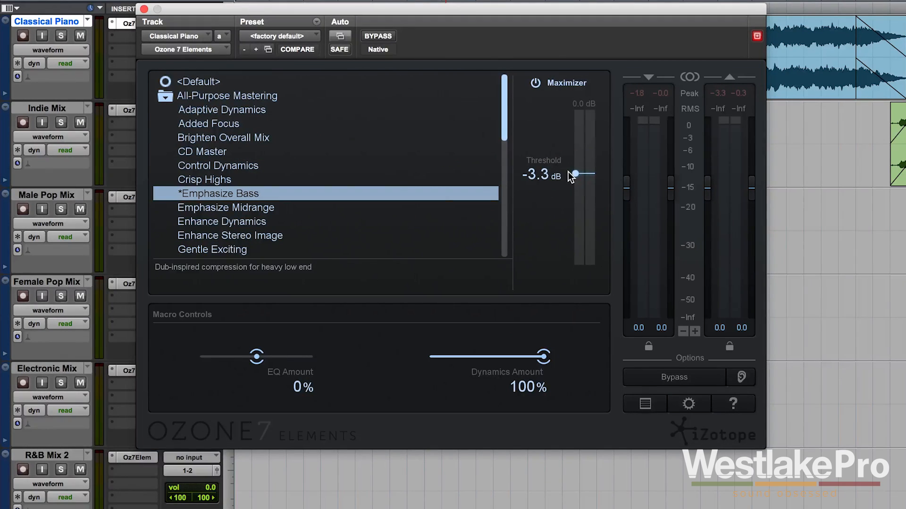
mouse_move(571, 176)
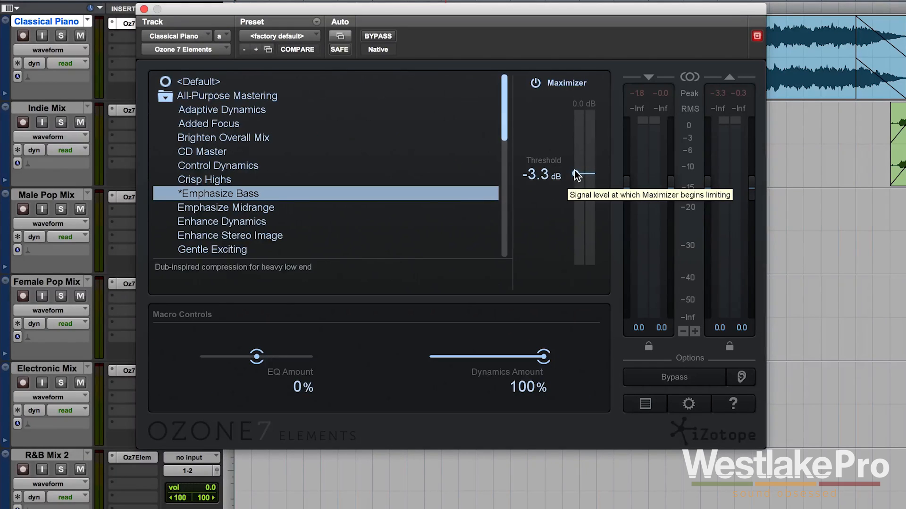
mouse_move(330, 201)
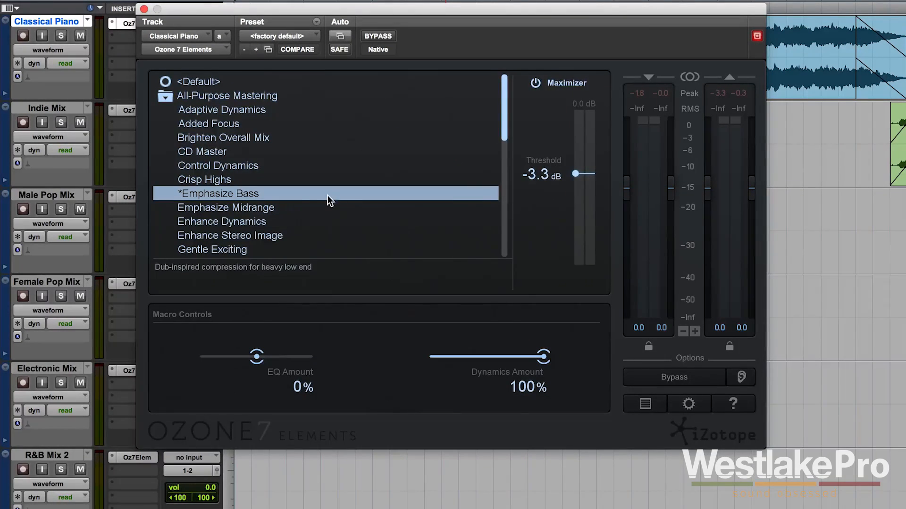
mouse_move(291, 259)
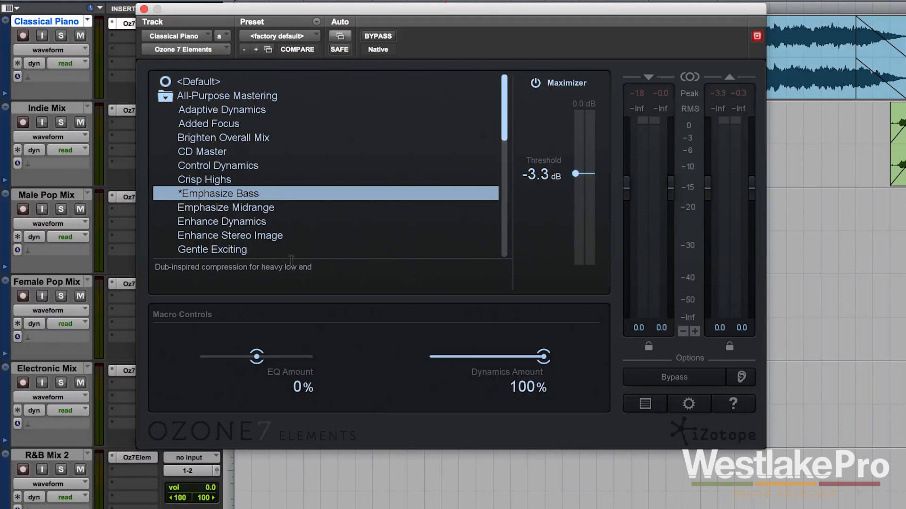
mouse_move(263, 363)
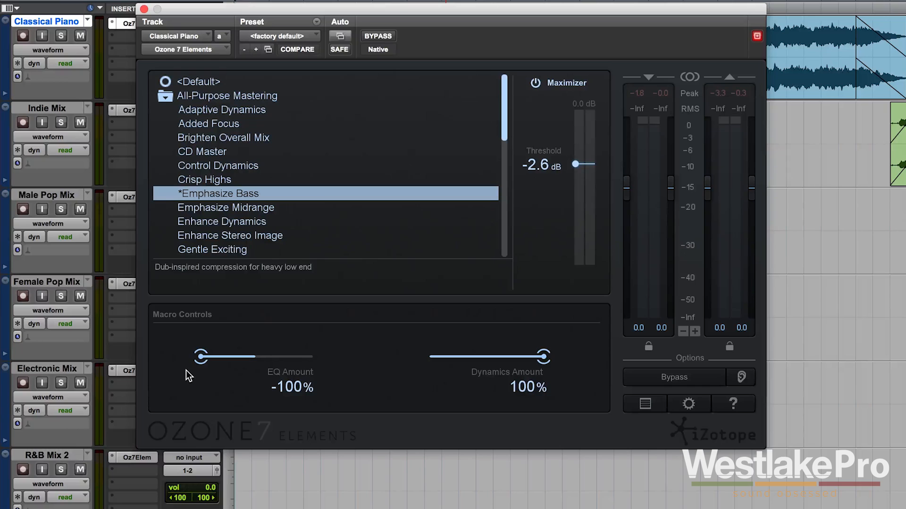
mouse_move(201, 358)
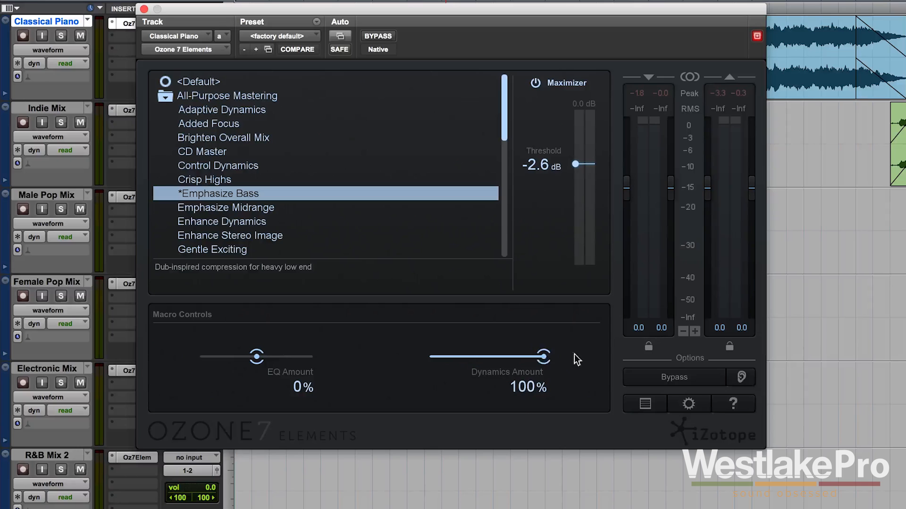
mouse_move(589, 353)
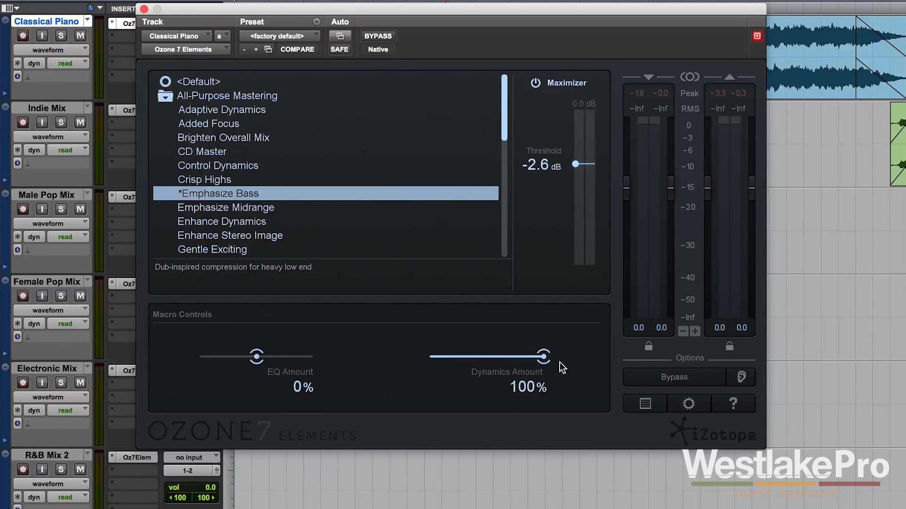
mouse_move(575, 368)
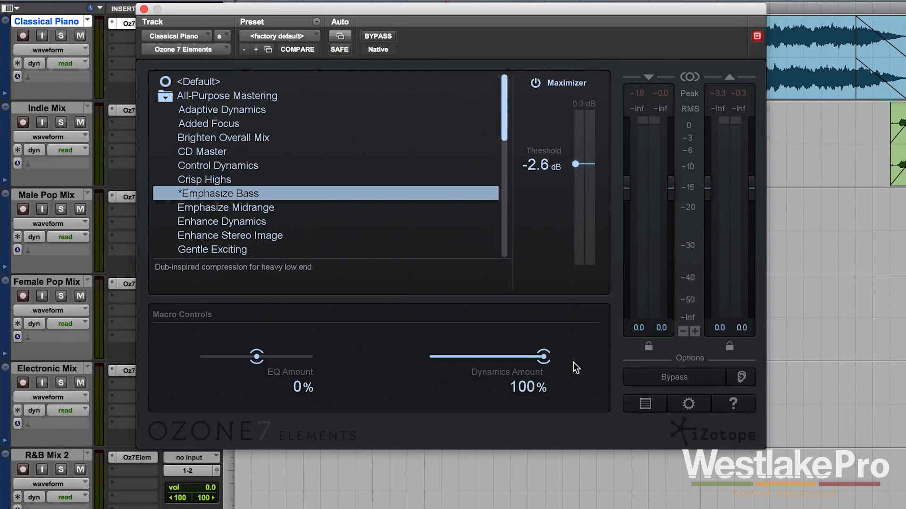
mouse_move(337, 224)
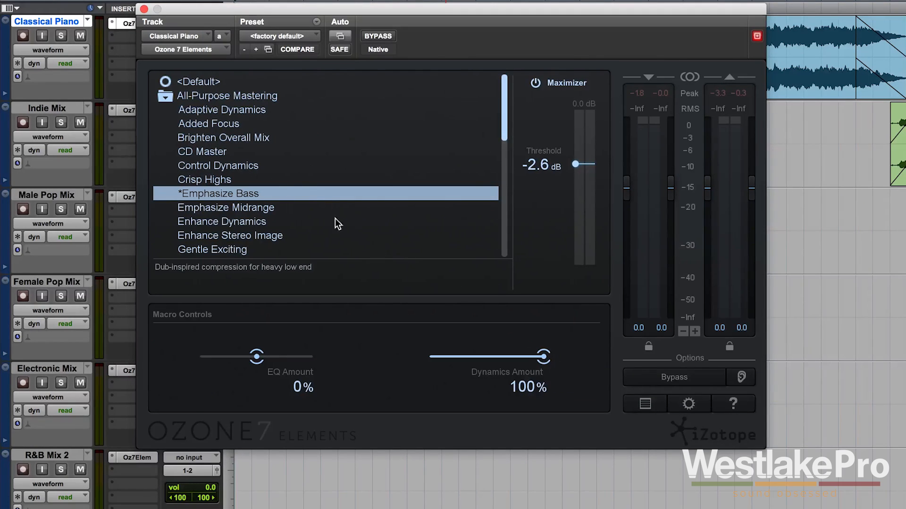
Audition CD Master and Control Dynamics, then load Enhance Dynamics at 100% Dynamics Amount.
click(203, 151)
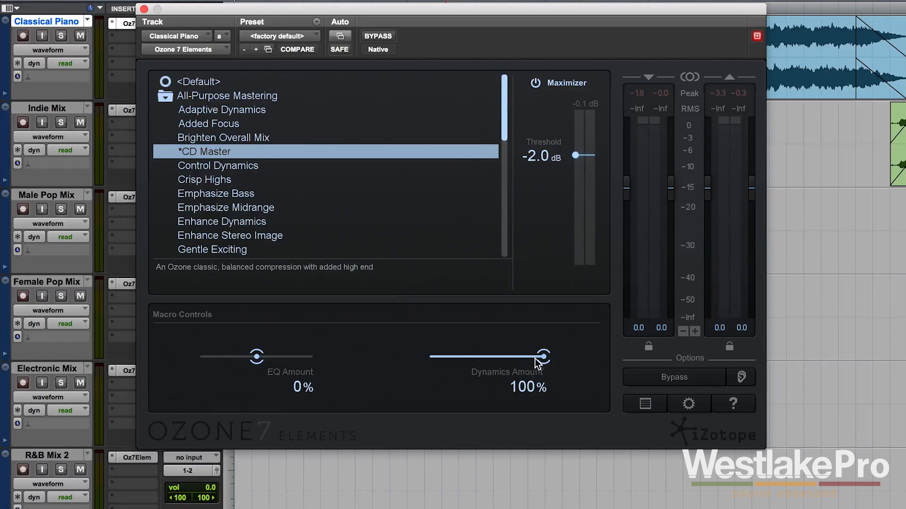
mouse_move(555, 358)
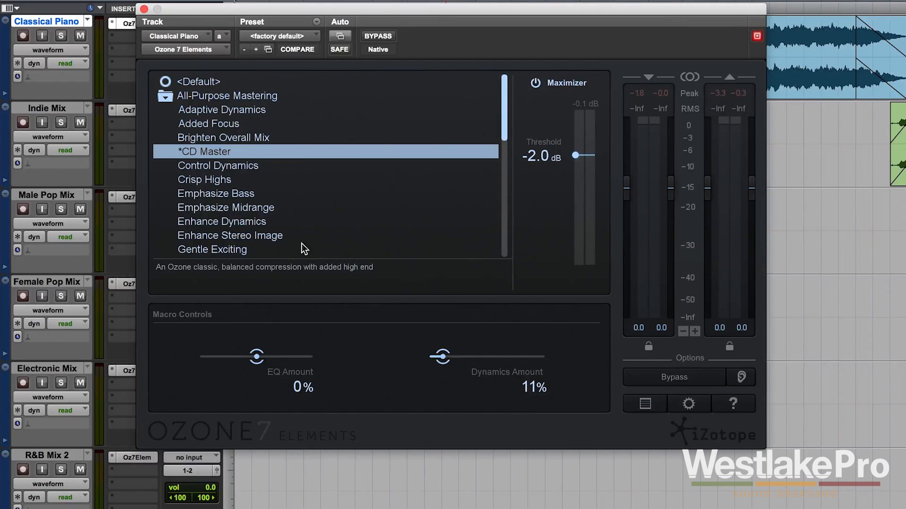
click(221, 165)
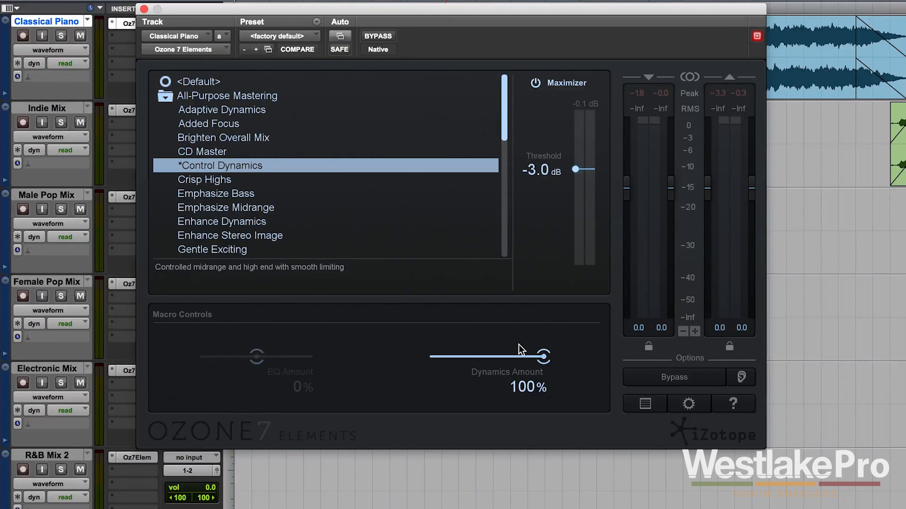
click(221, 221)
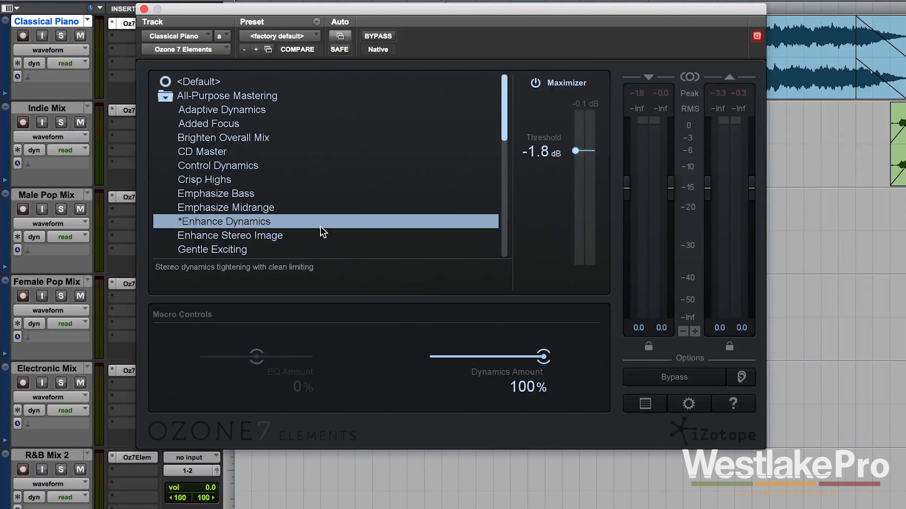
mouse_move(540, 355)
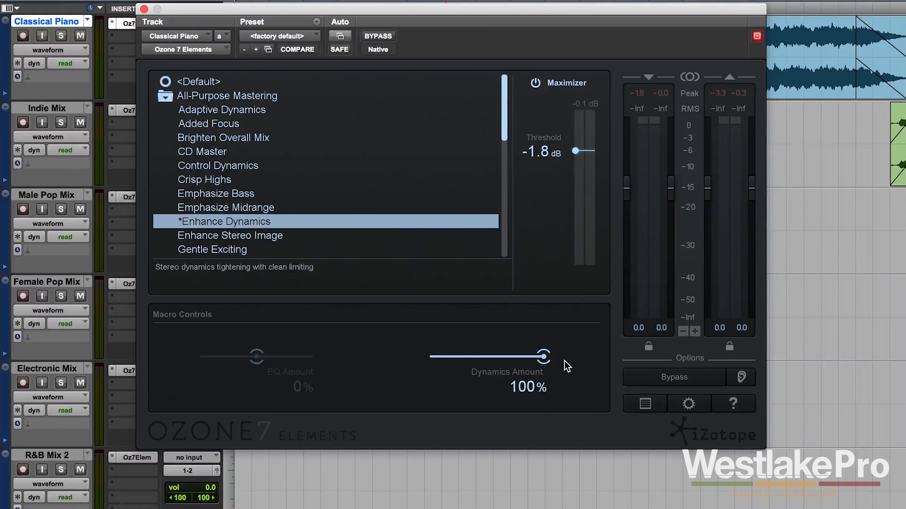
mouse_move(679, 245)
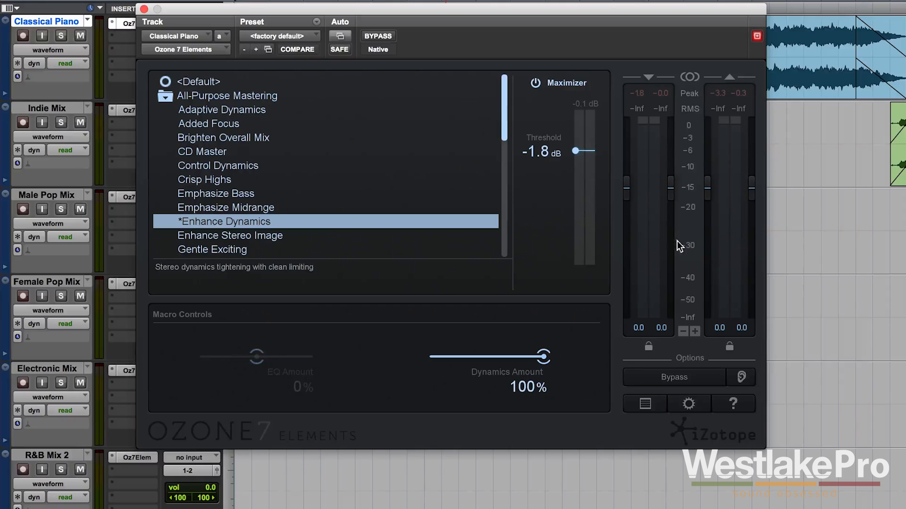
mouse_move(710, 149)
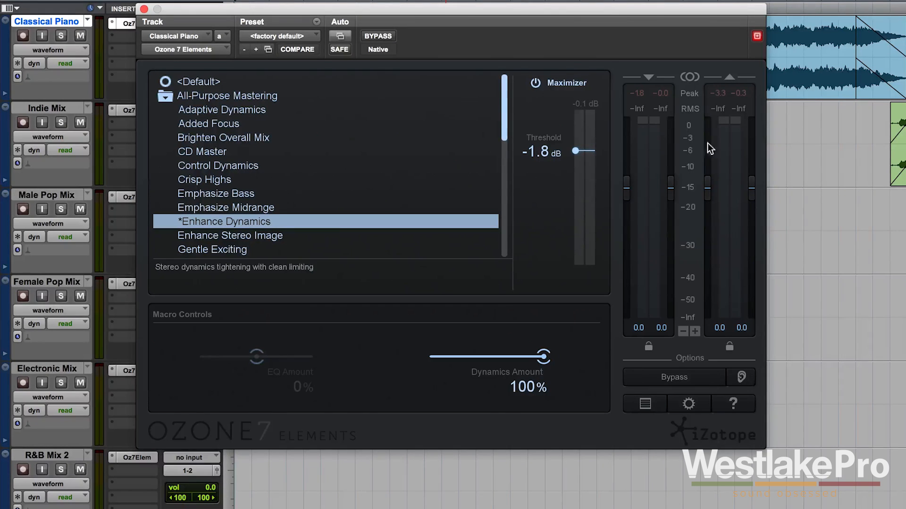
mouse_move(716, 257)
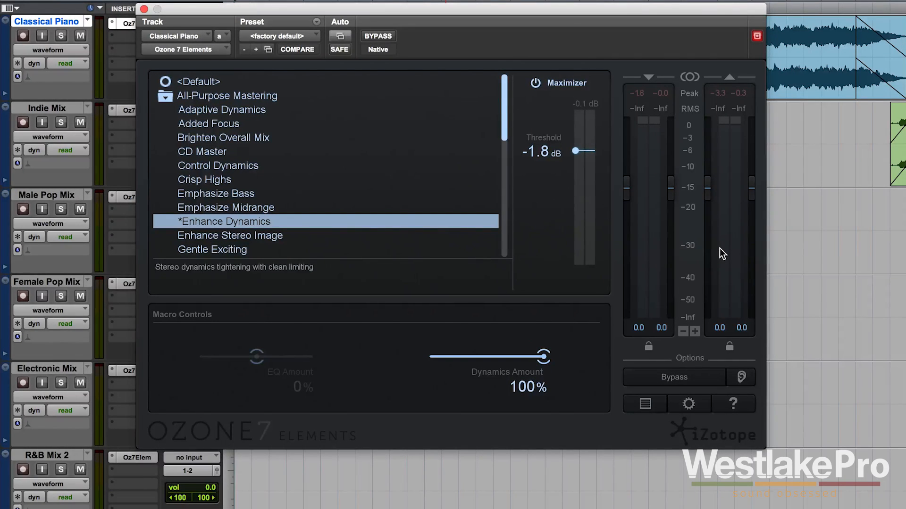
mouse_move(647, 193)
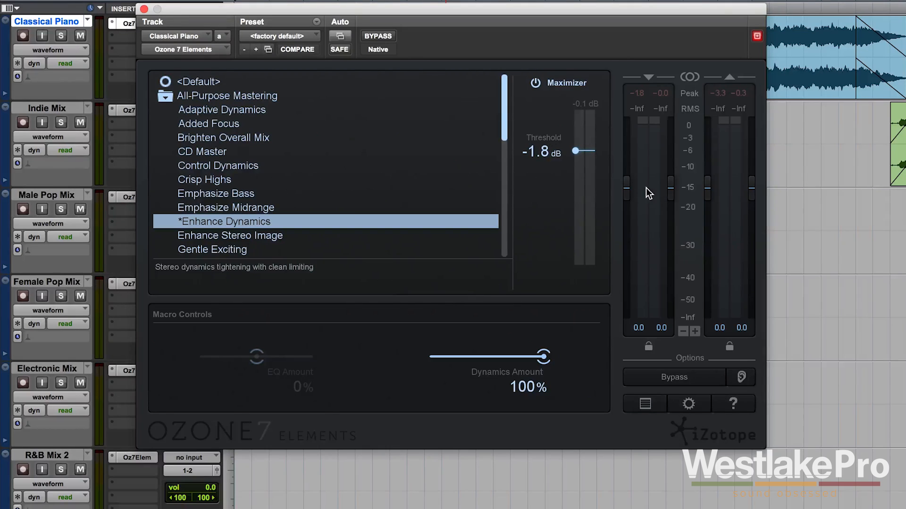
mouse_move(689, 107)
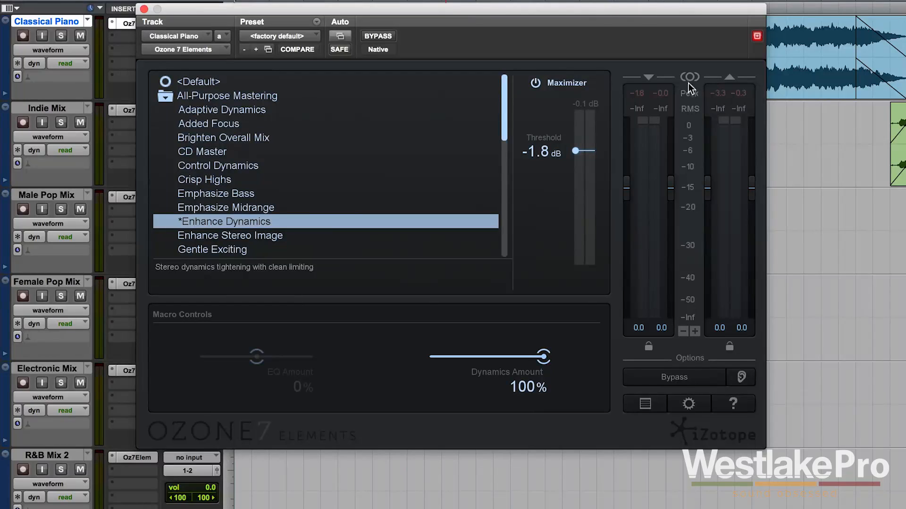
Reset the input and output peak level readouts to -Inf.
click(689, 77)
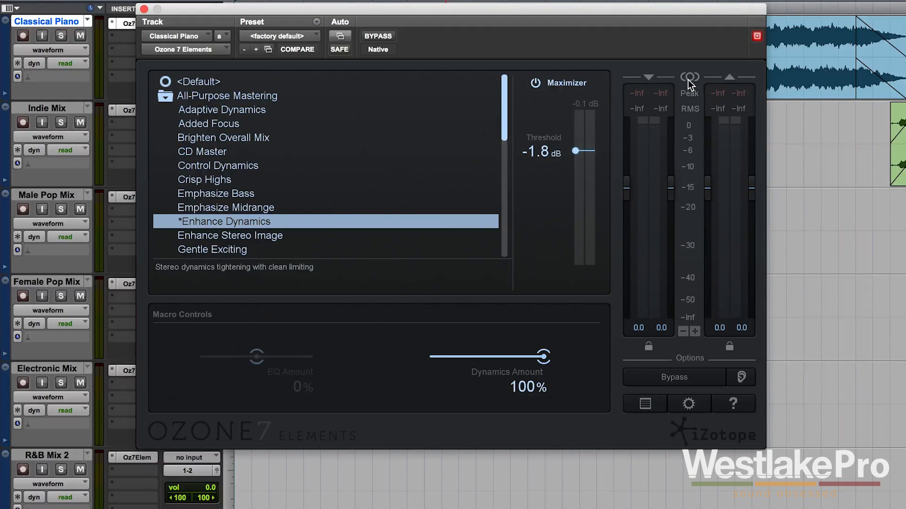
mouse_move(664, 373)
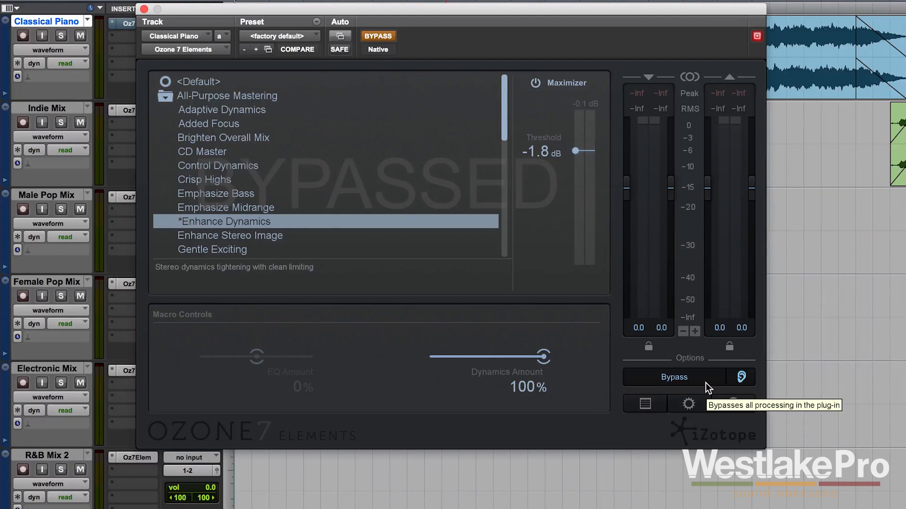
mouse_move(713, 367)
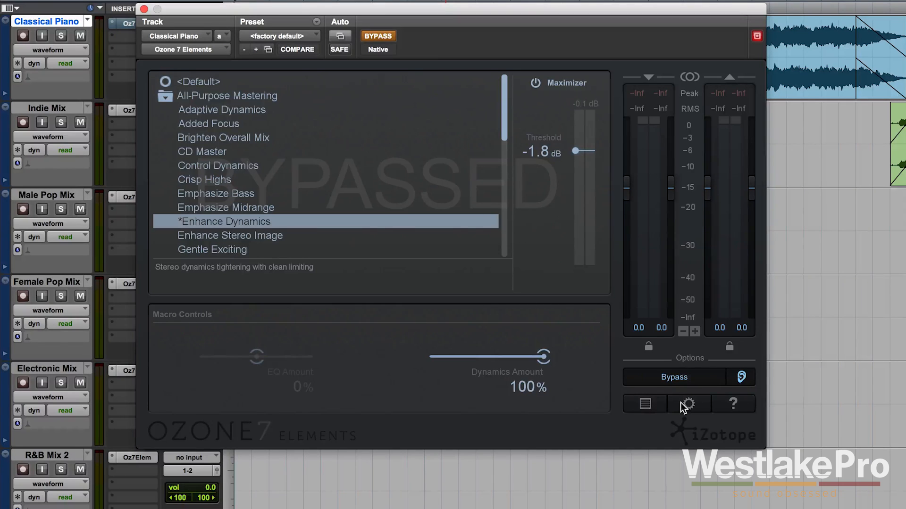
View the plug-in's change history, then open the Ozone 7 Elements user guide.
click(644, 404)
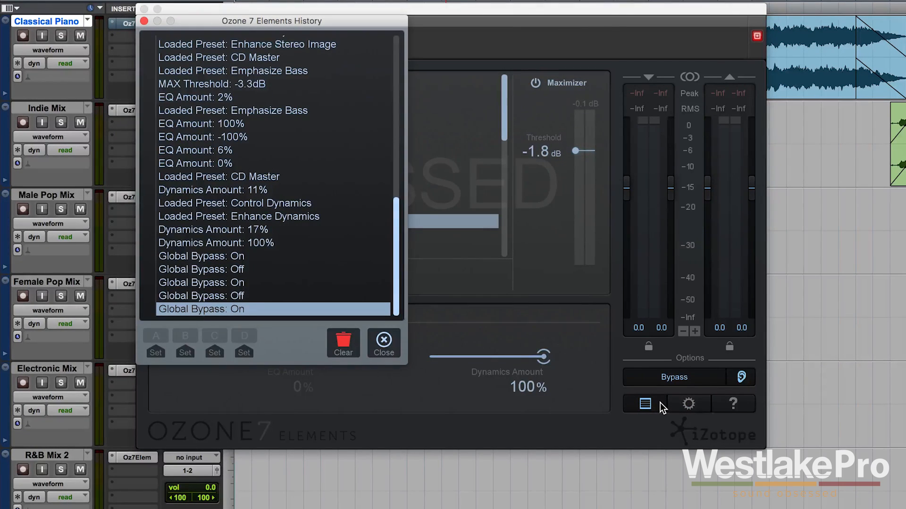
click(383, 339)
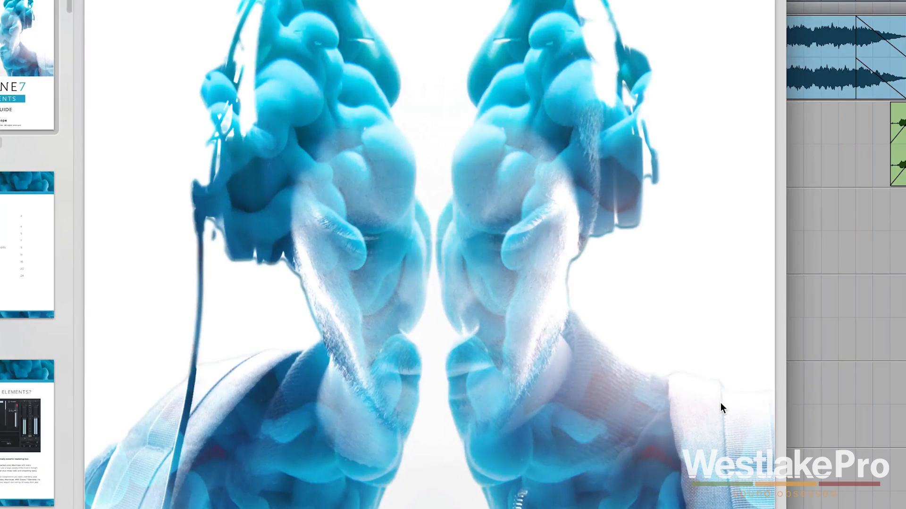
mouse_move(448, 299)
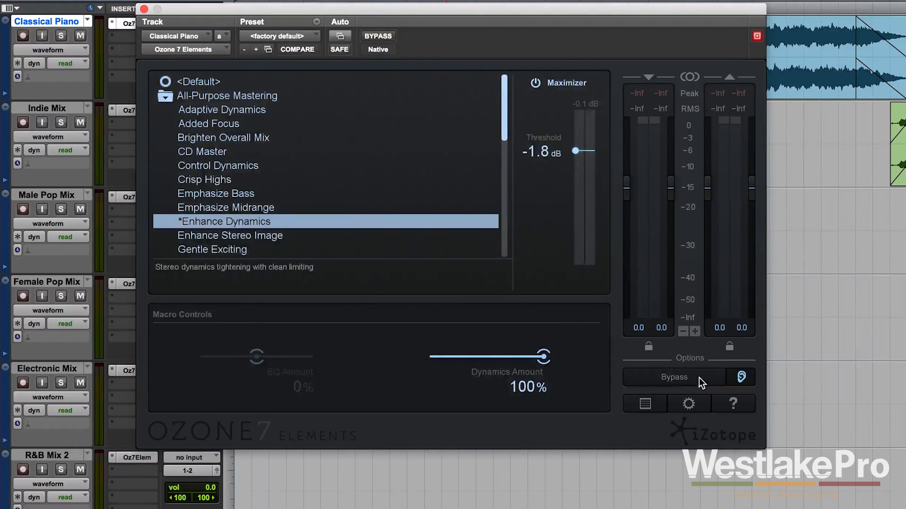
mouse_move(674, 378)
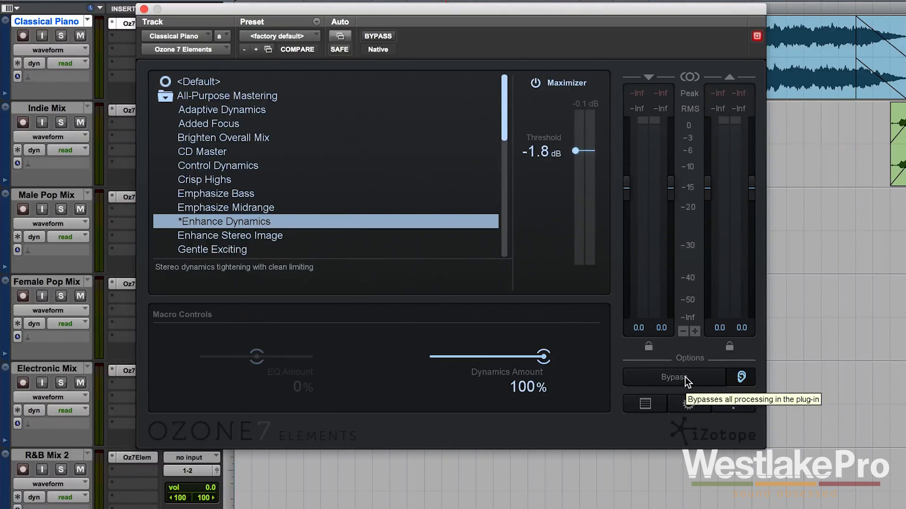
mouse_move(571, 403)
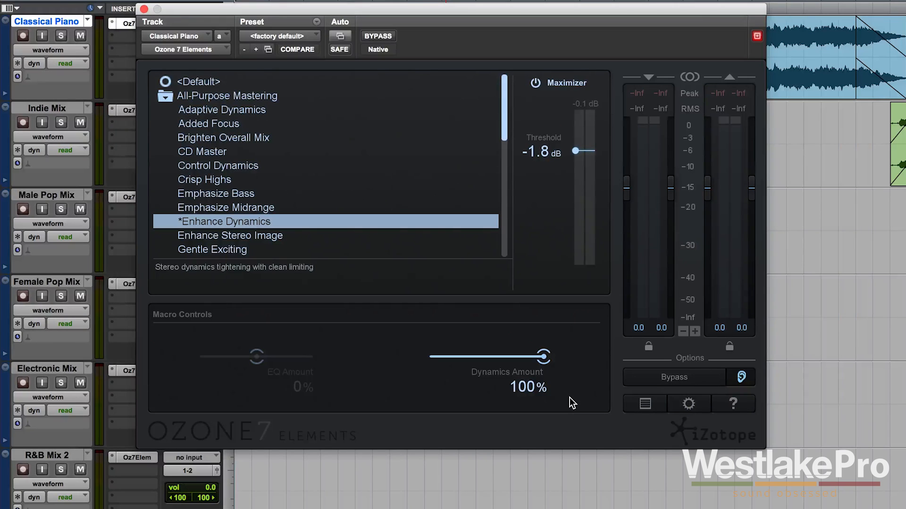